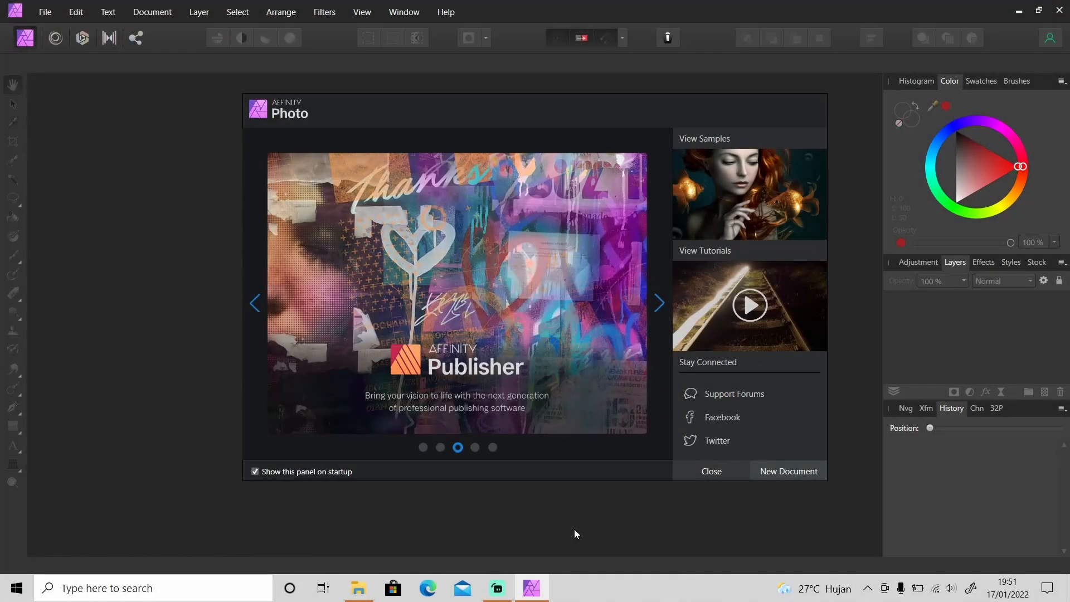
# Load the tunnel jump photo and zoom in closely on the jumping man.
pyautogui.click(657, 303)
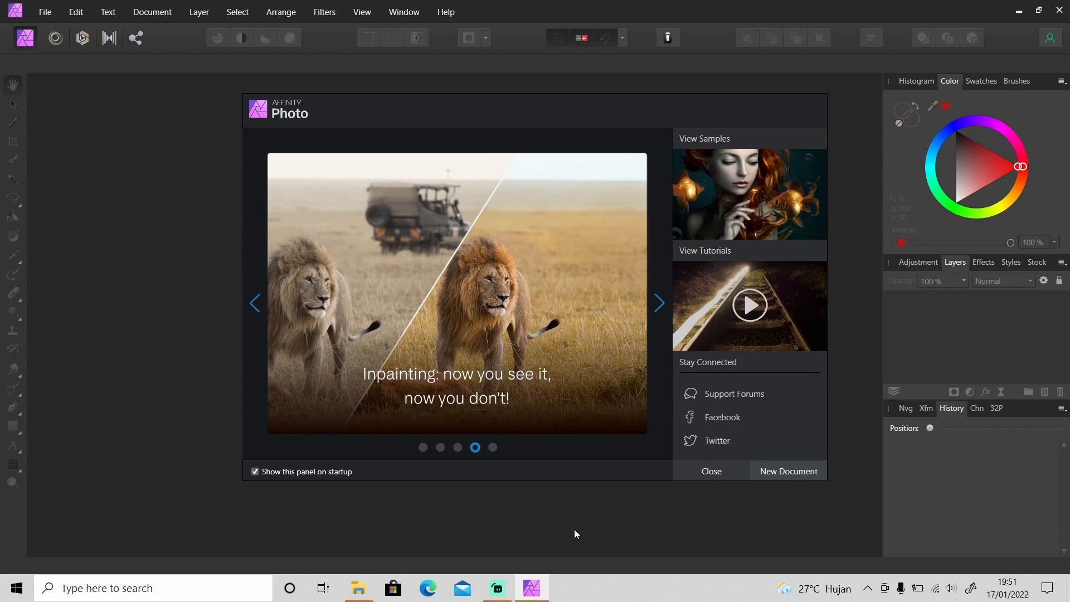
pyautogui.click(657, 303)
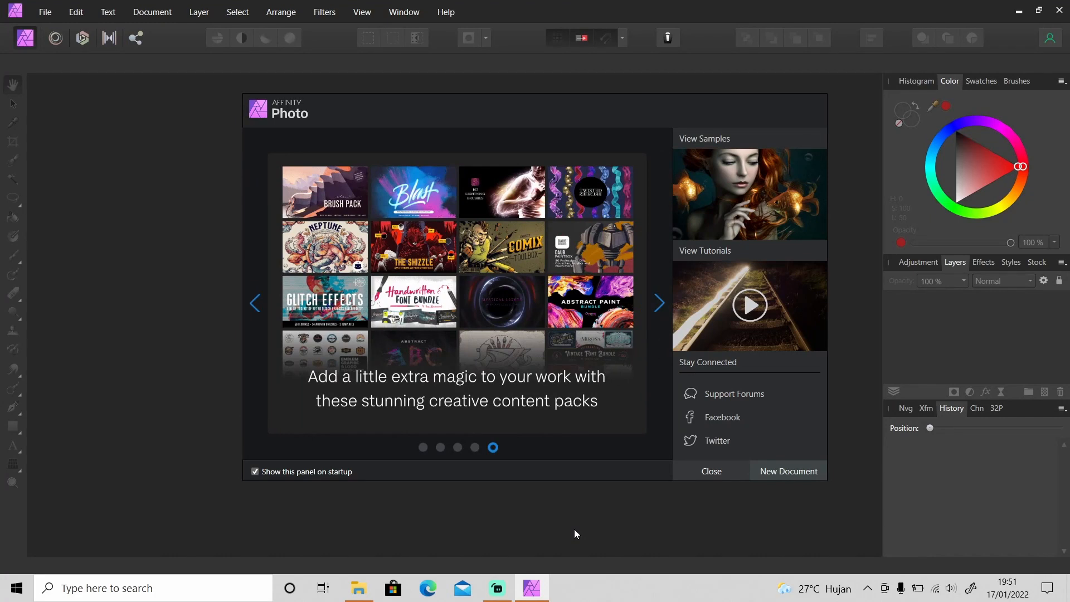
pyautogui.click(710, 470)
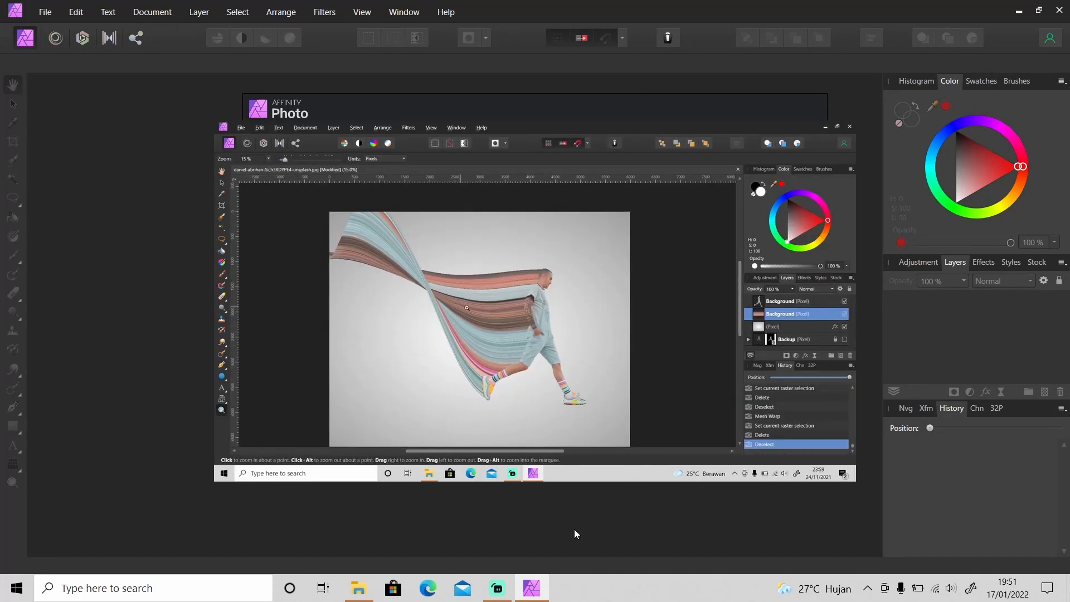
pyautogui.click(467, 307)
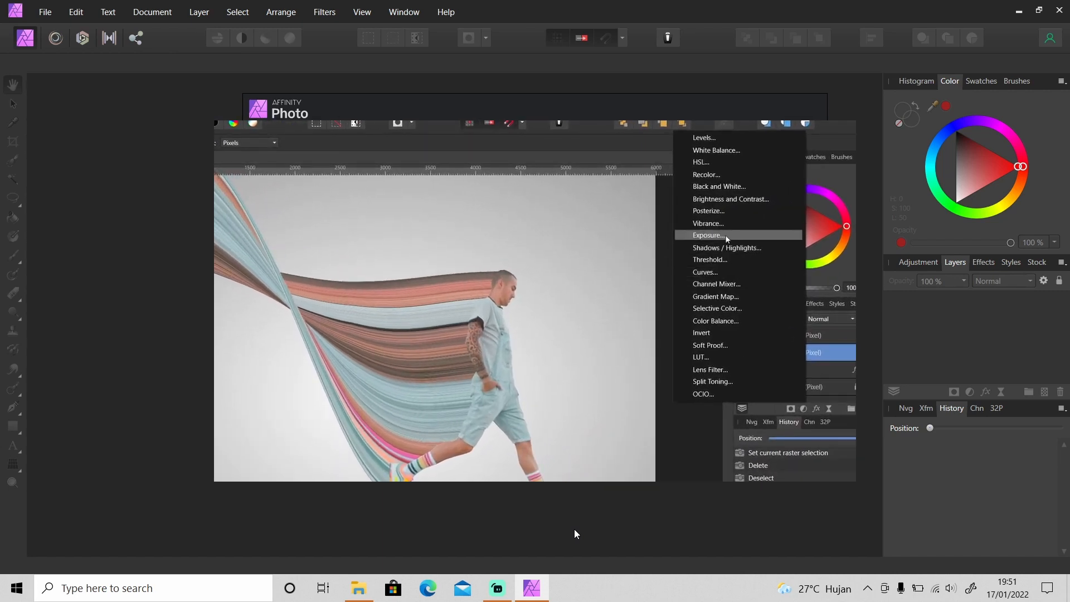
pyautogui.click(708, 234)
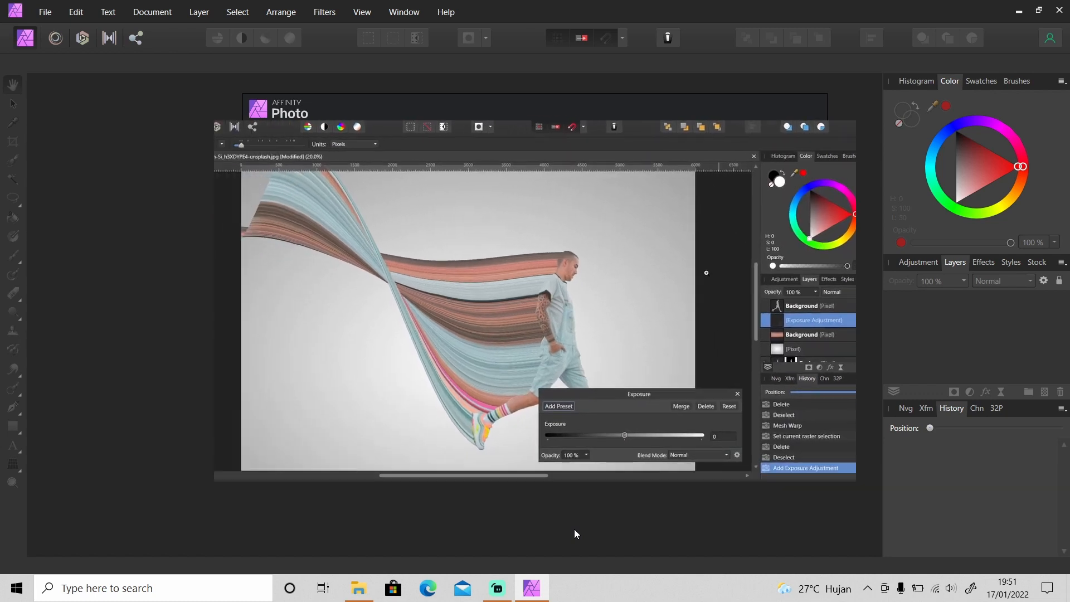
pyautogui.moveTo(623, 434); pyautogui.dragTo(627, 426)
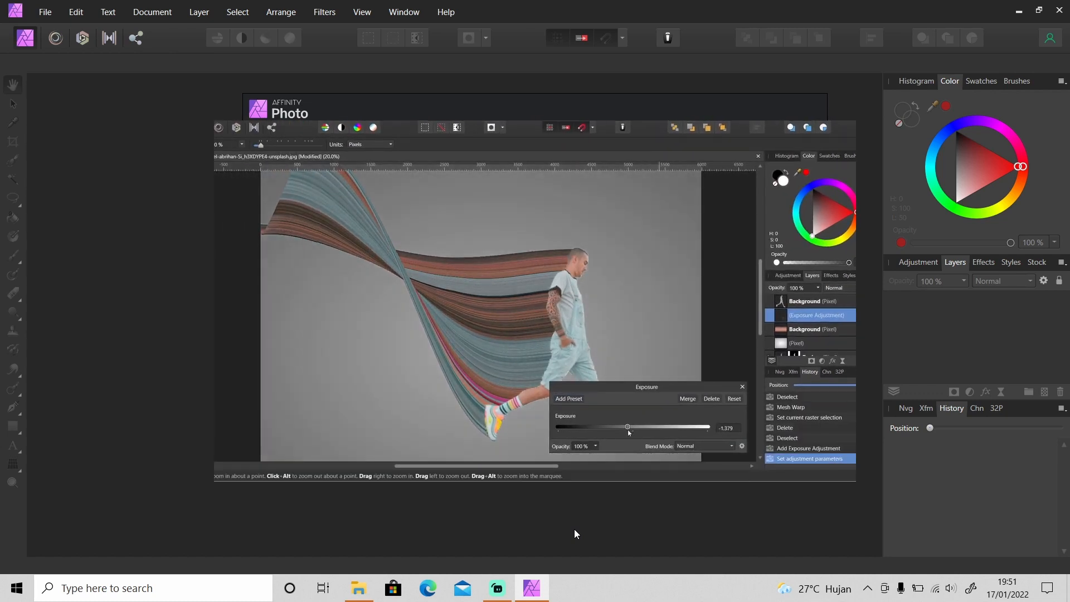
pyautogui.moveTo(627, 426); pyautogui.dragTo(625, 427)
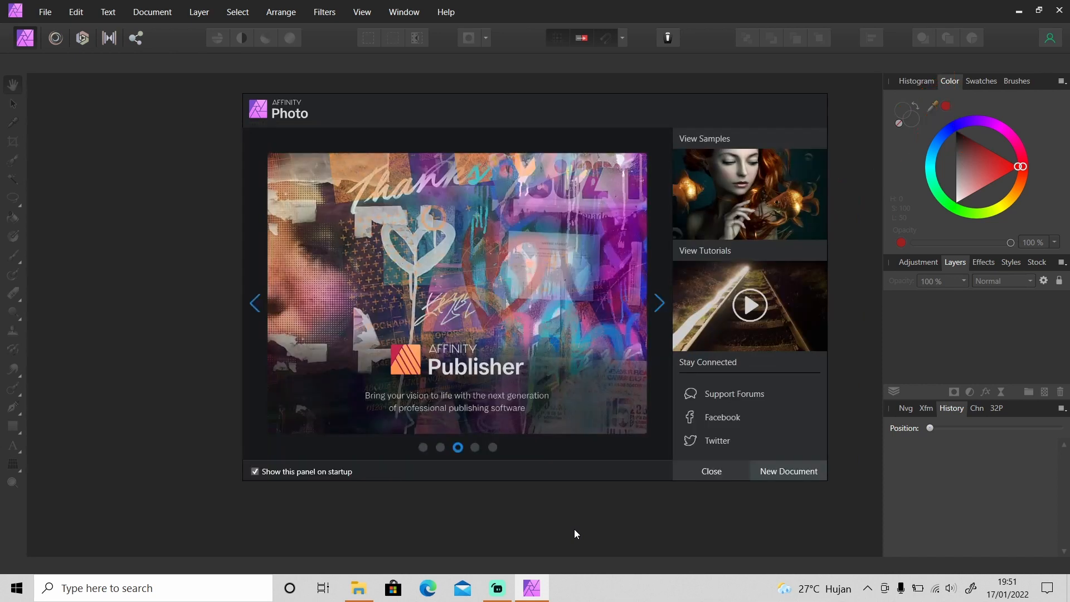
pyautogui.click(657, 303)
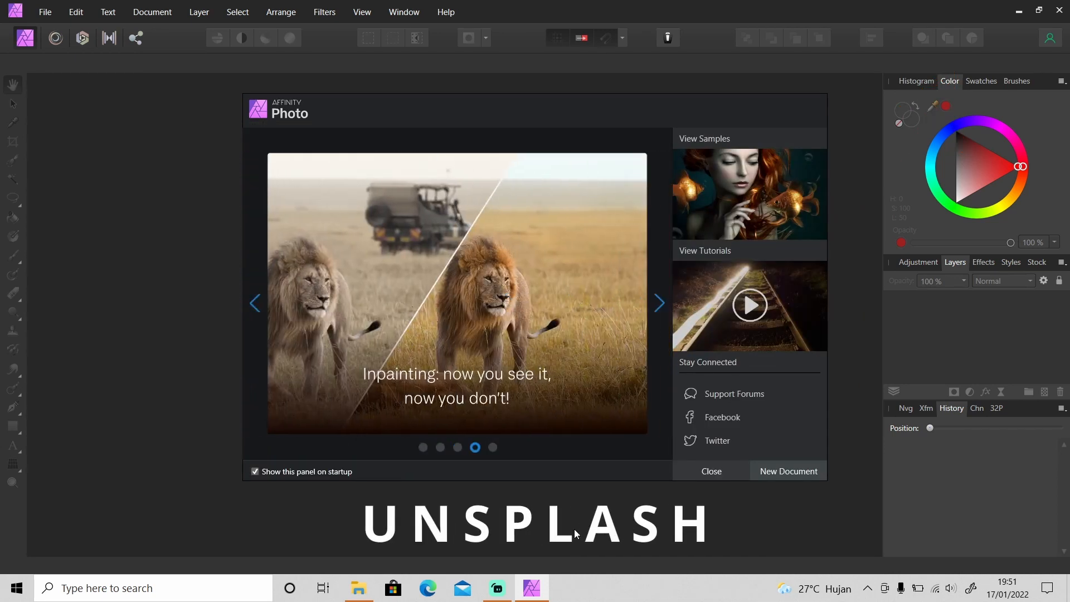
pyautogui.click(657, 303)
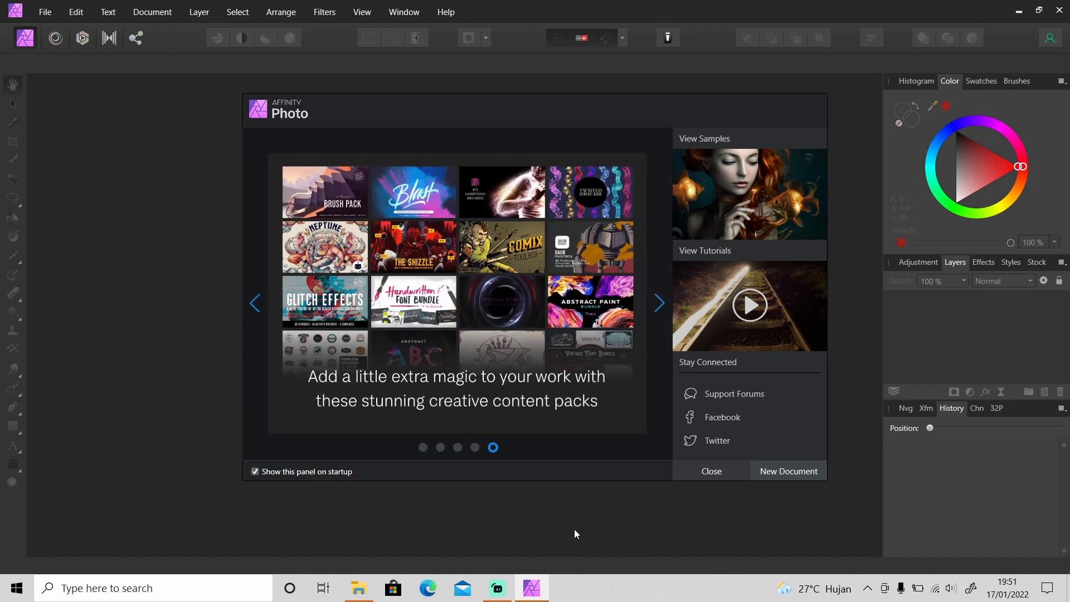
pyautogui.click(711, 471)
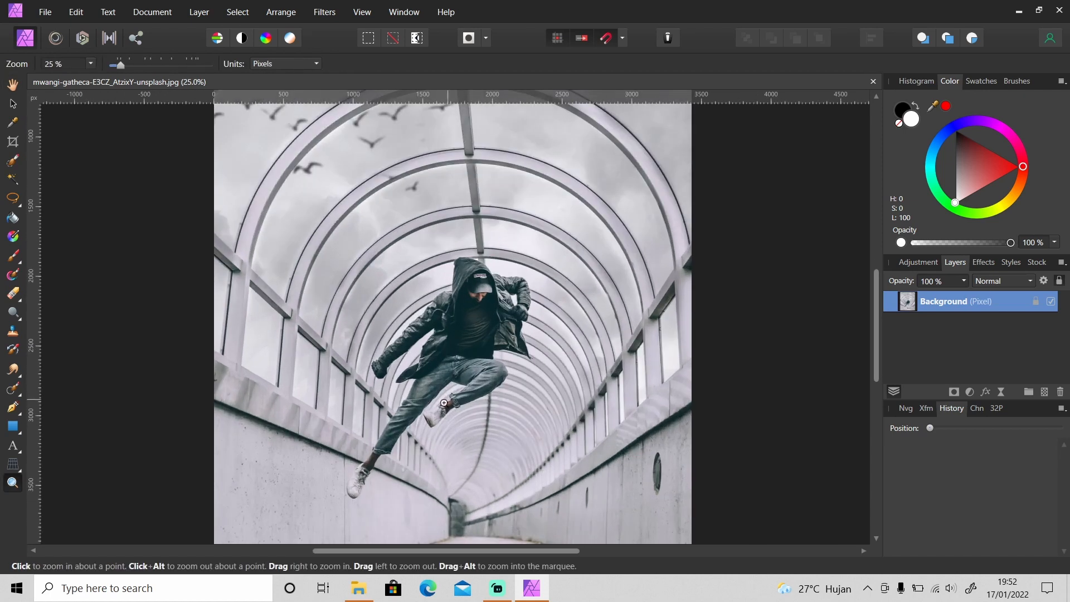
pyautogui.click(442, 402)
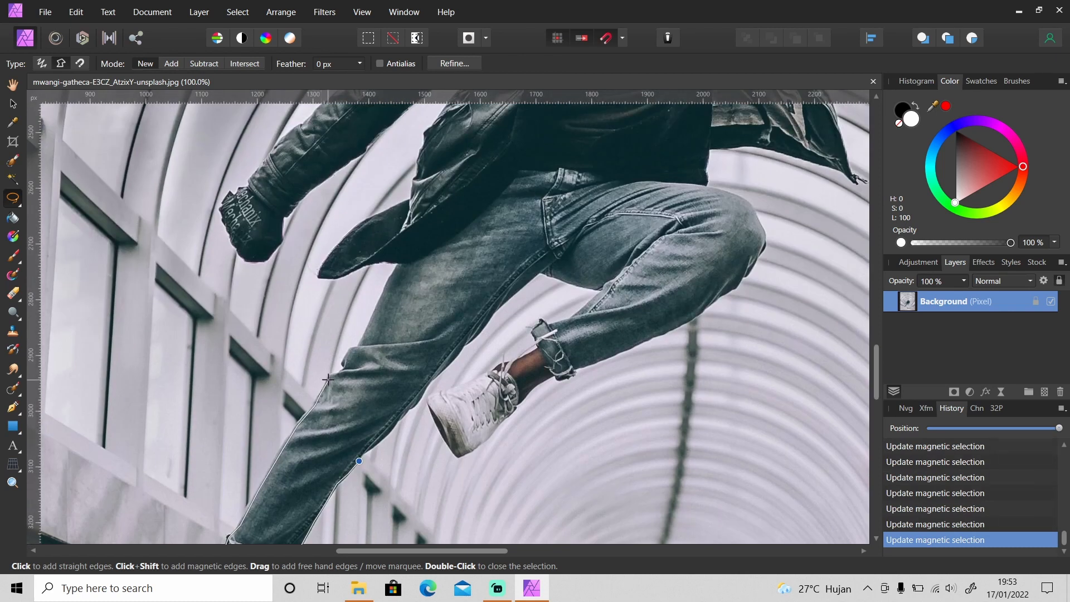
# Trace magnetic outline points along the man's trouser leg, hood and shoulder.
pyautogui.click(376, 263)
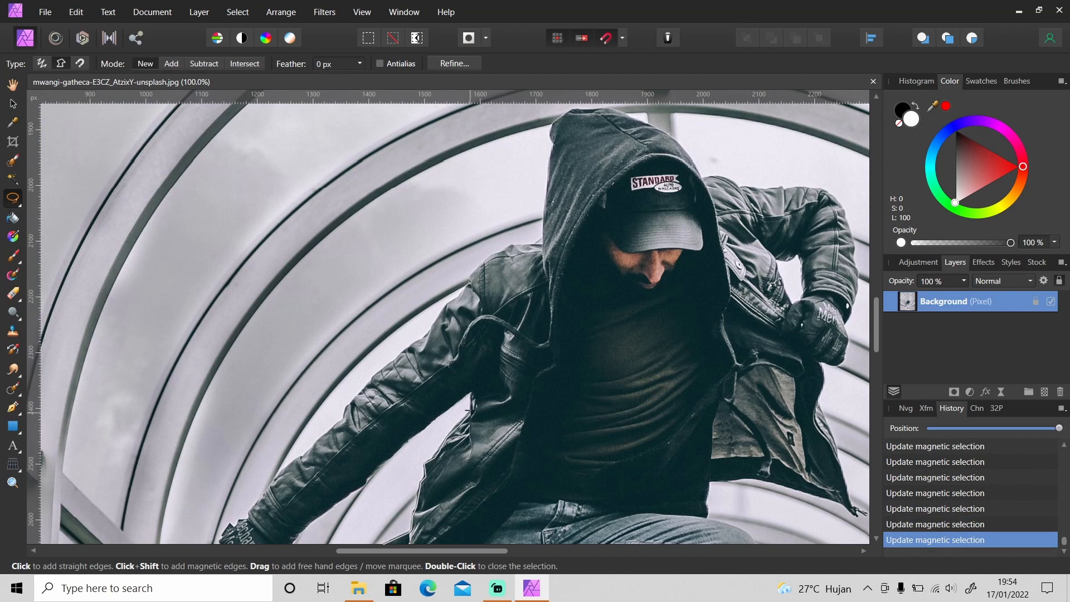
pyautogui.click(553, 421)
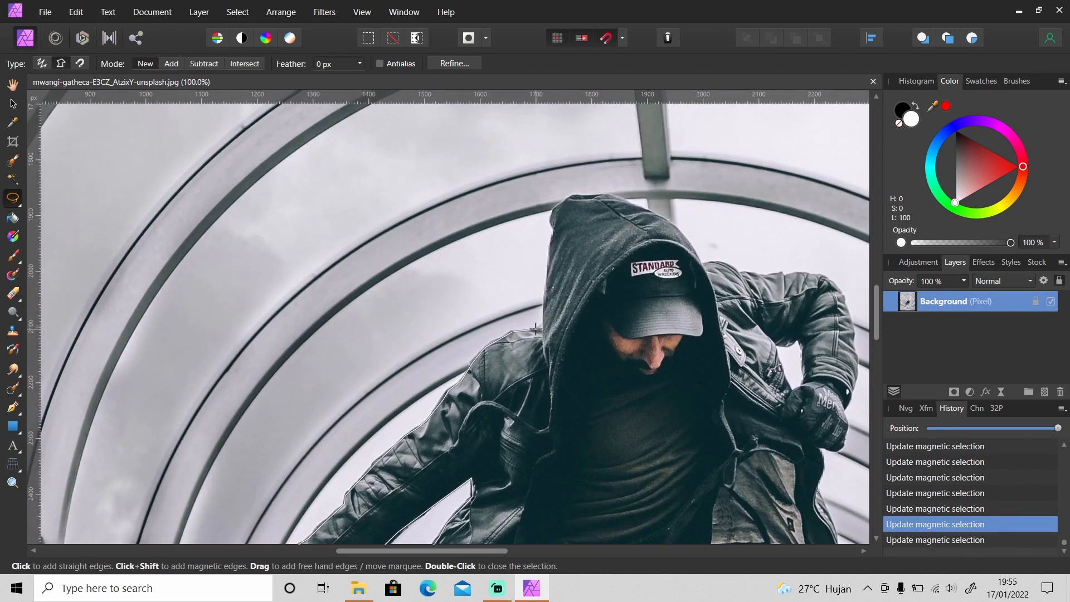
pyautogui.click(636, 202)
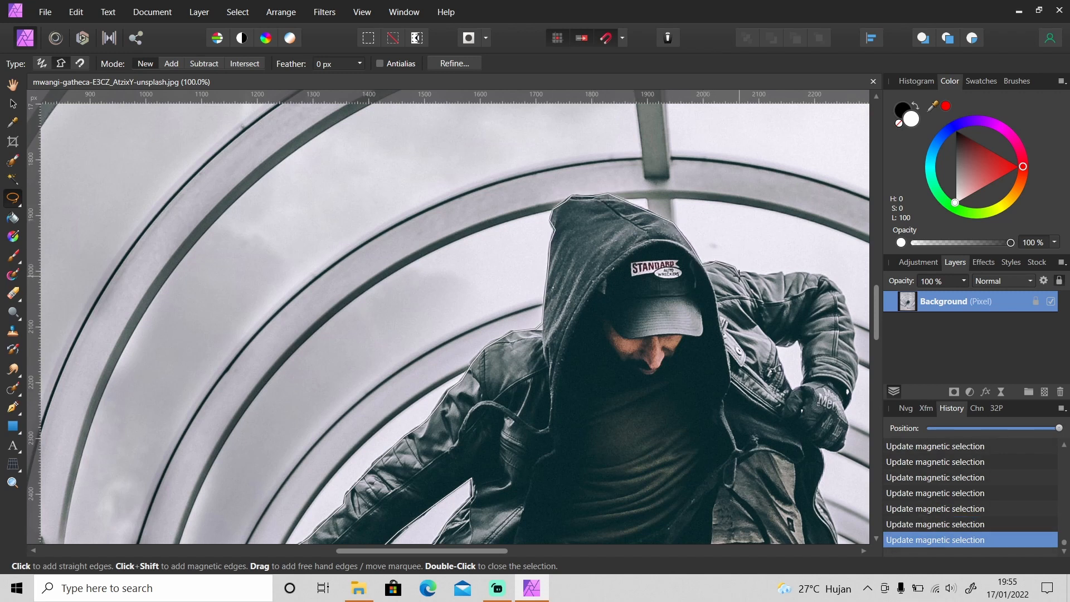
pyautogui.moveTo(741, 273); pyautogui.dragTo(853, 353)
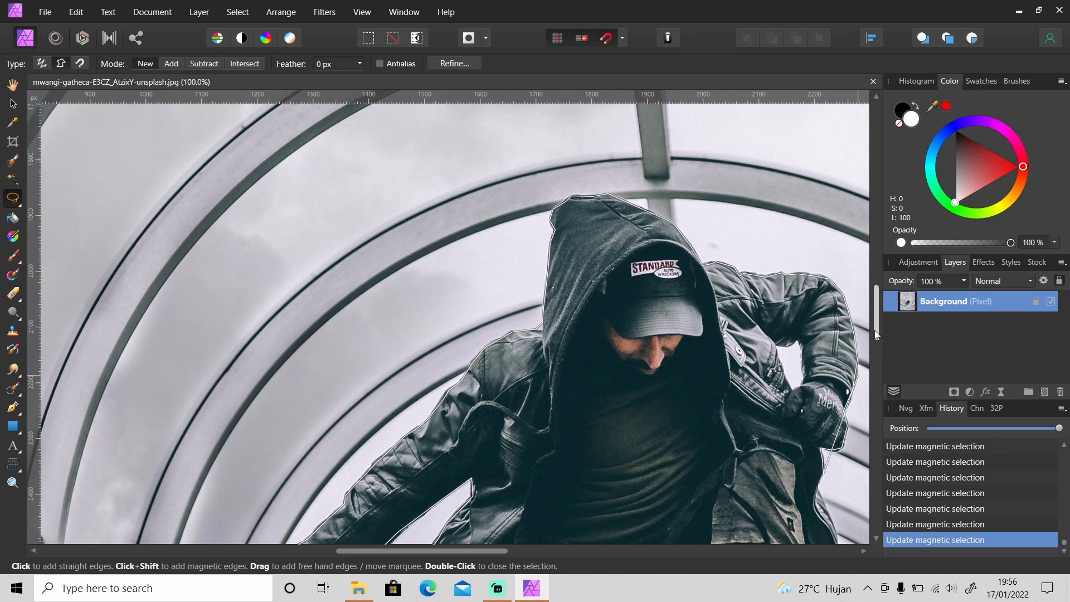
pyautogui.scroll(-3)
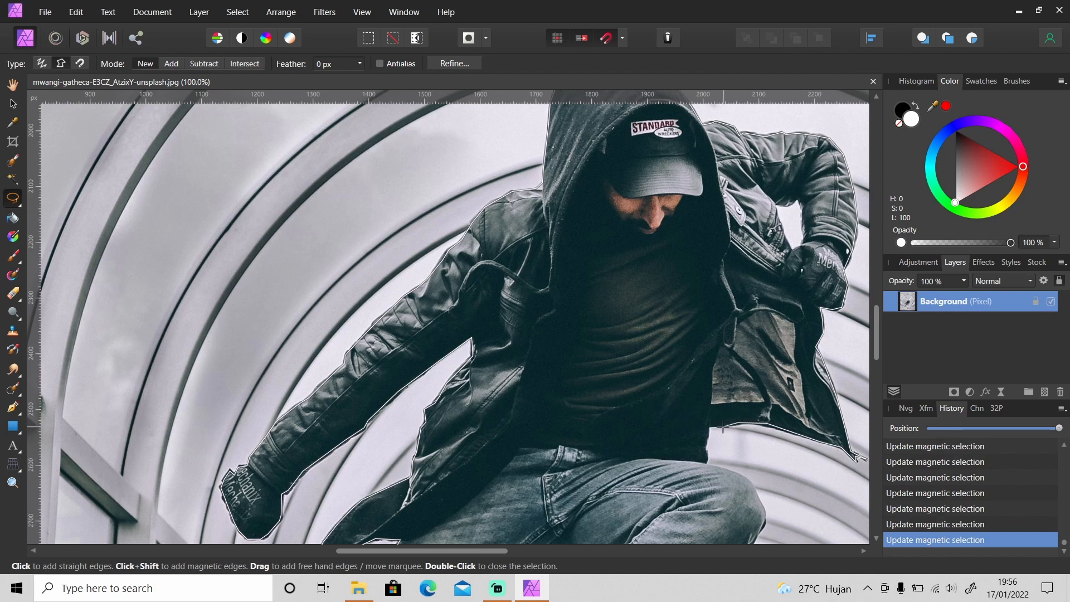
pyautogui.scroll(-3)
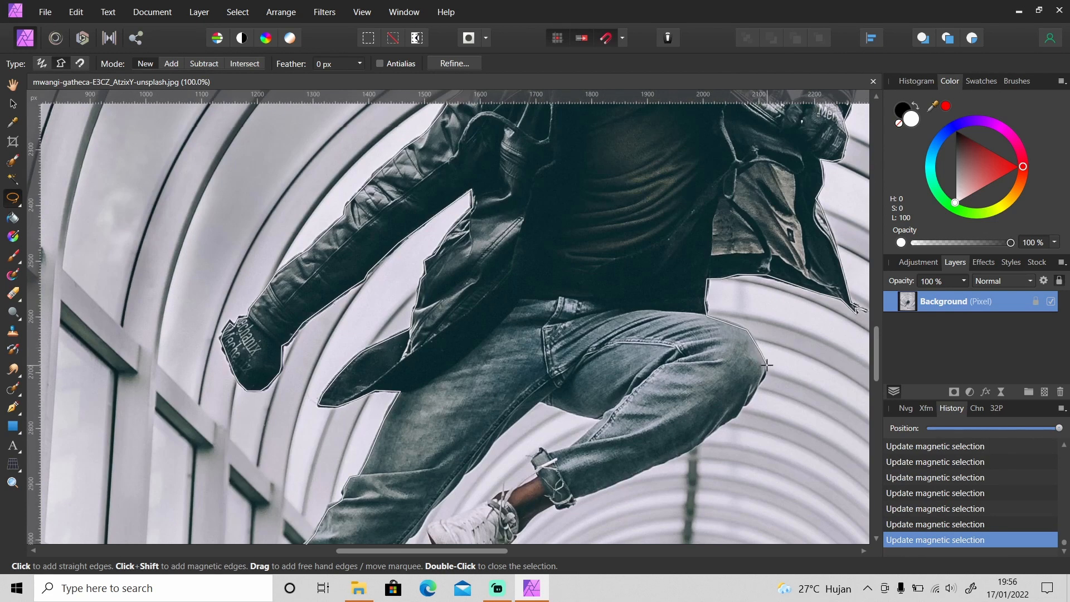
pyautogui.scroll(-3)
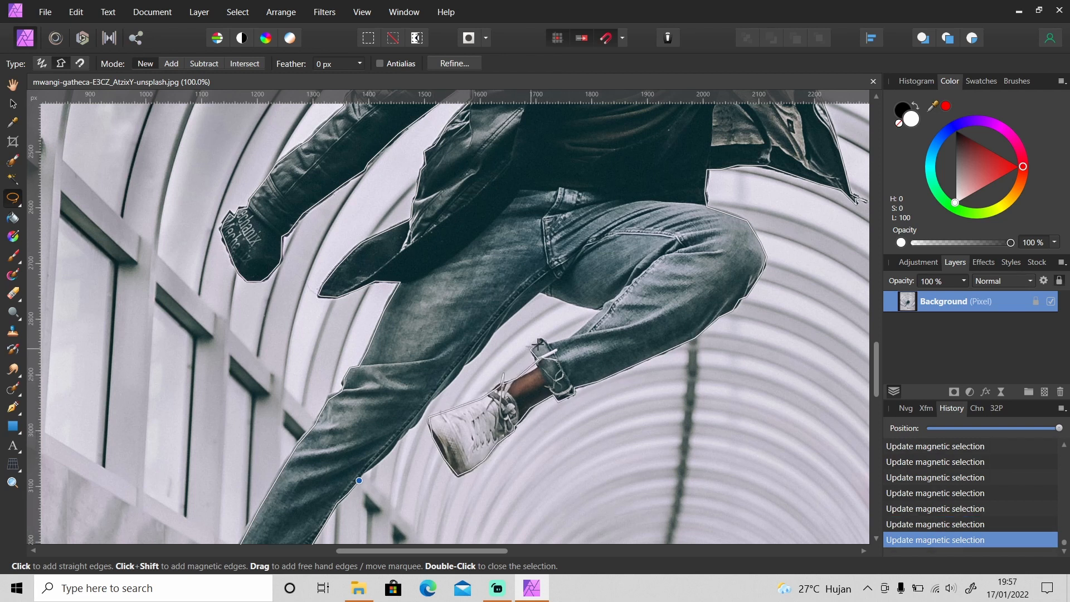
pyautogui.moveTo(454, 385)
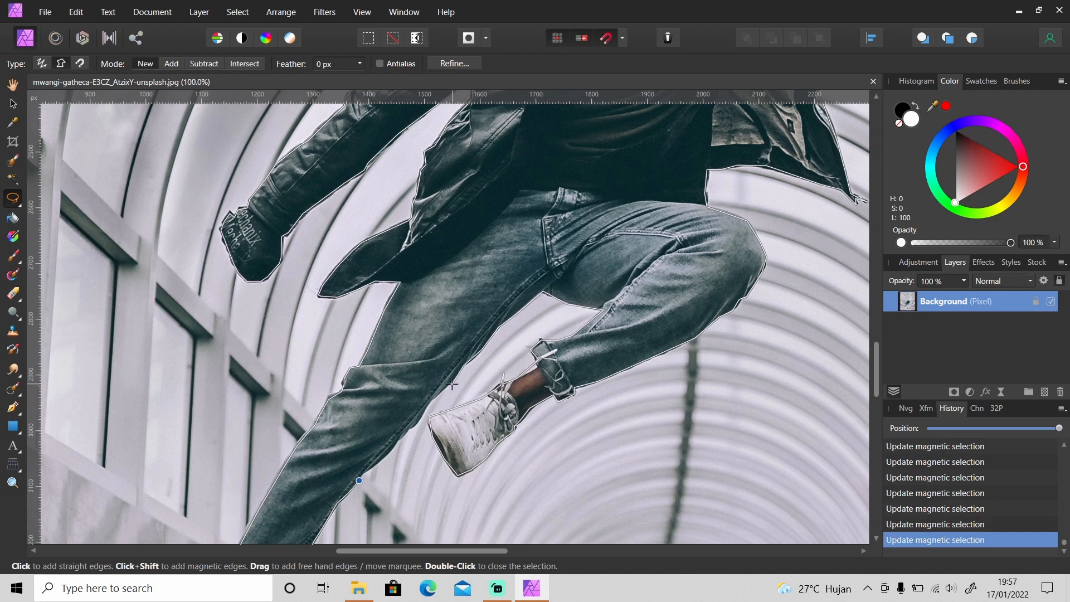
pyautogui.scroll(-3)
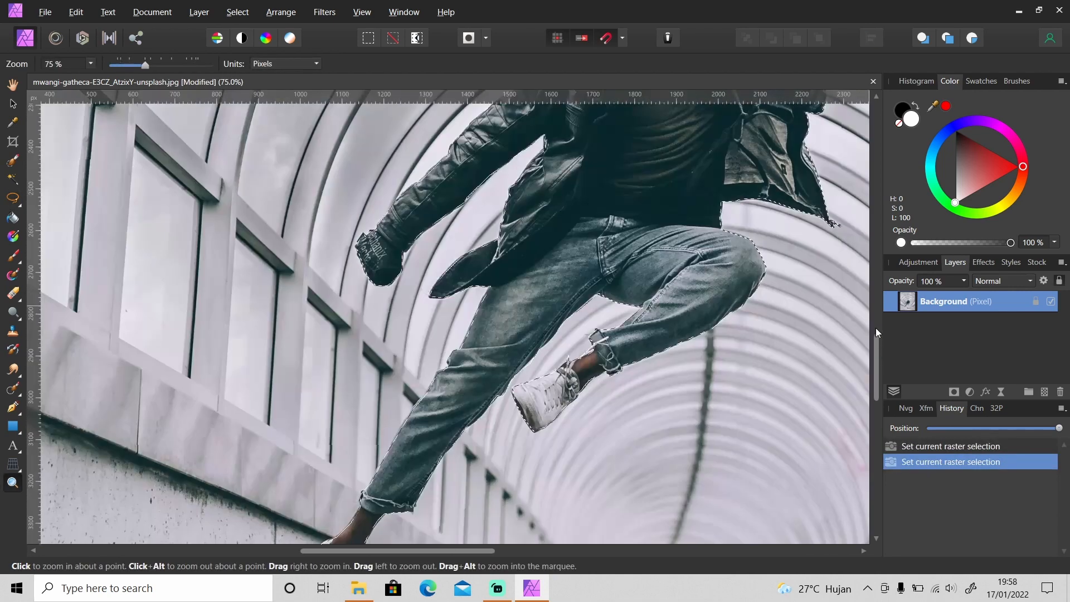
# Mask out the tunnel around the man, and rename and hide the duplicate 'Backup' layer.
pyautogui.click(11, 198)
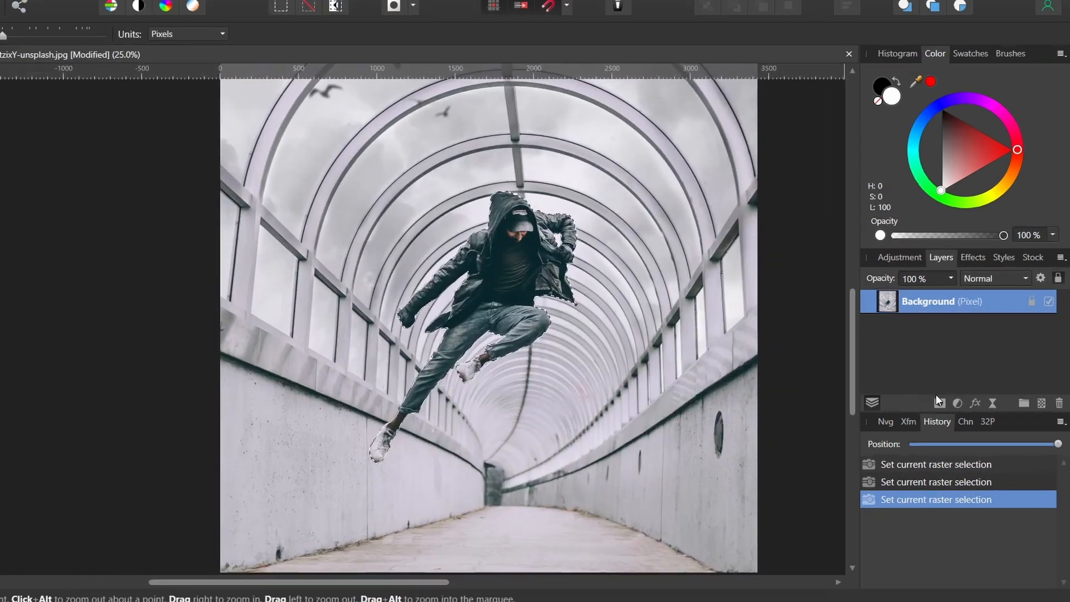
pyautogui.click(920, 402)
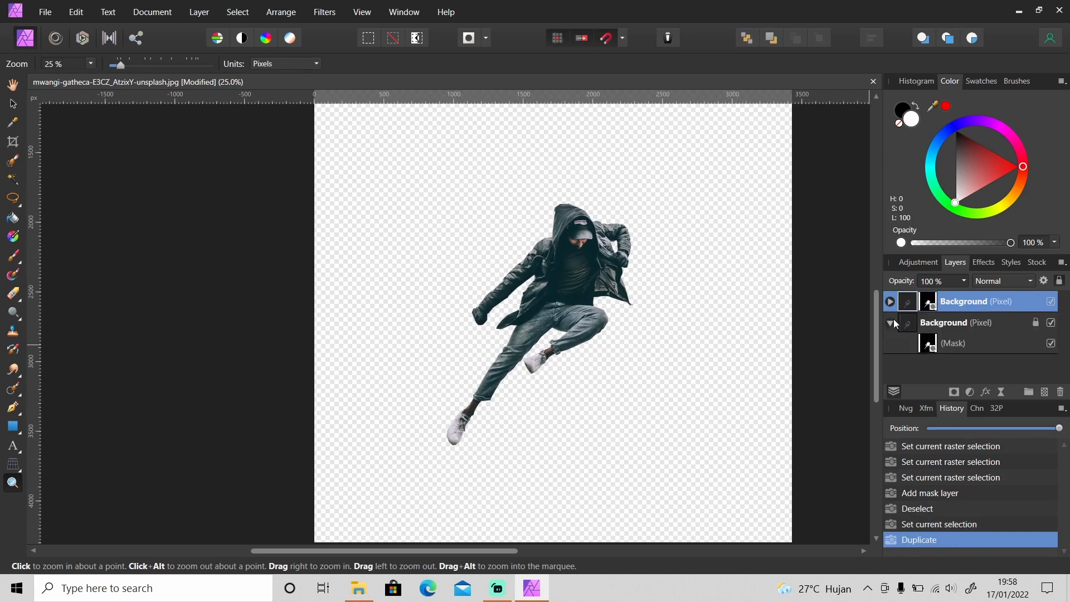
pyautogui.doubleClick(958, 322)
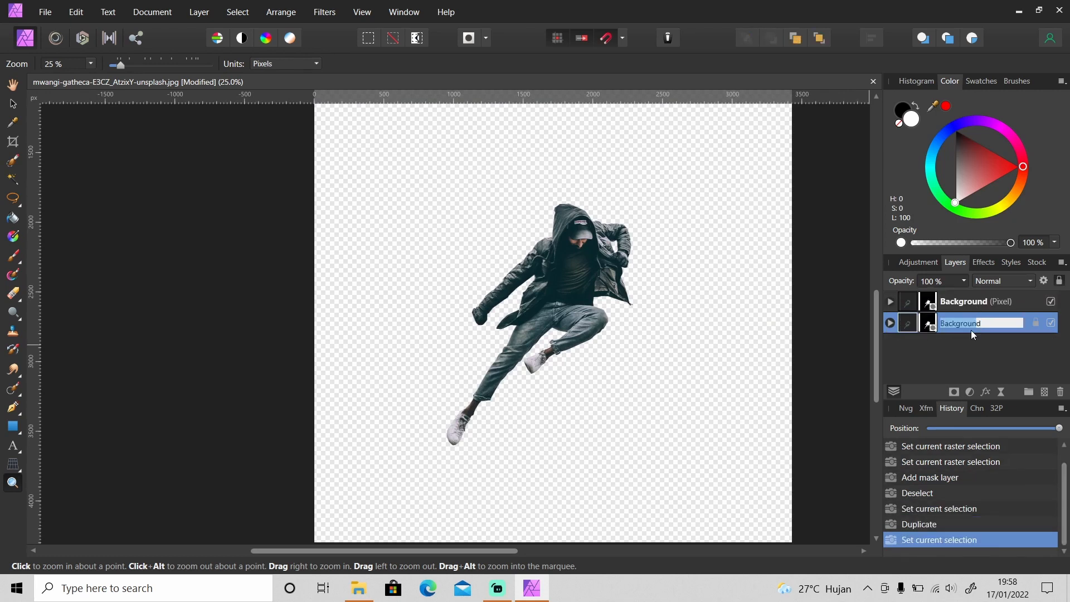
pyautogui.write('Back')
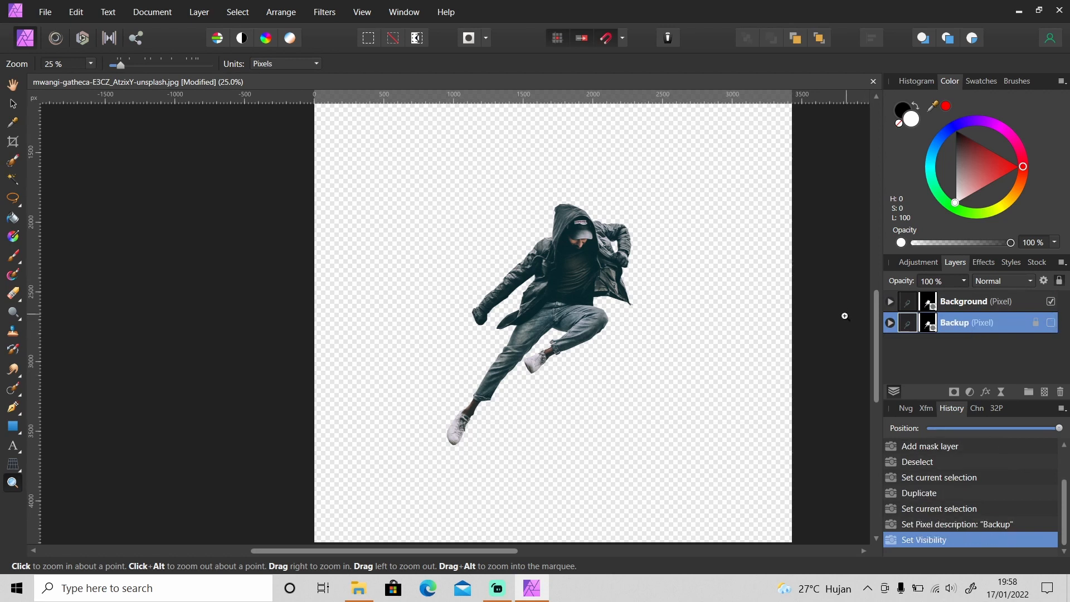
pyautogui.click(890, 301)
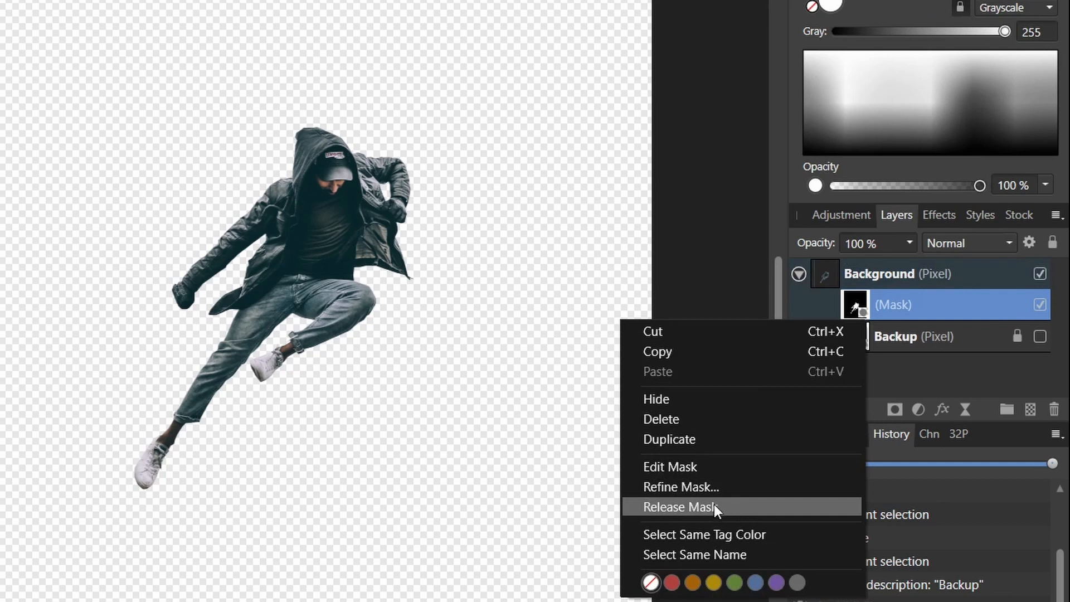
pyautogui.click(680, 506)
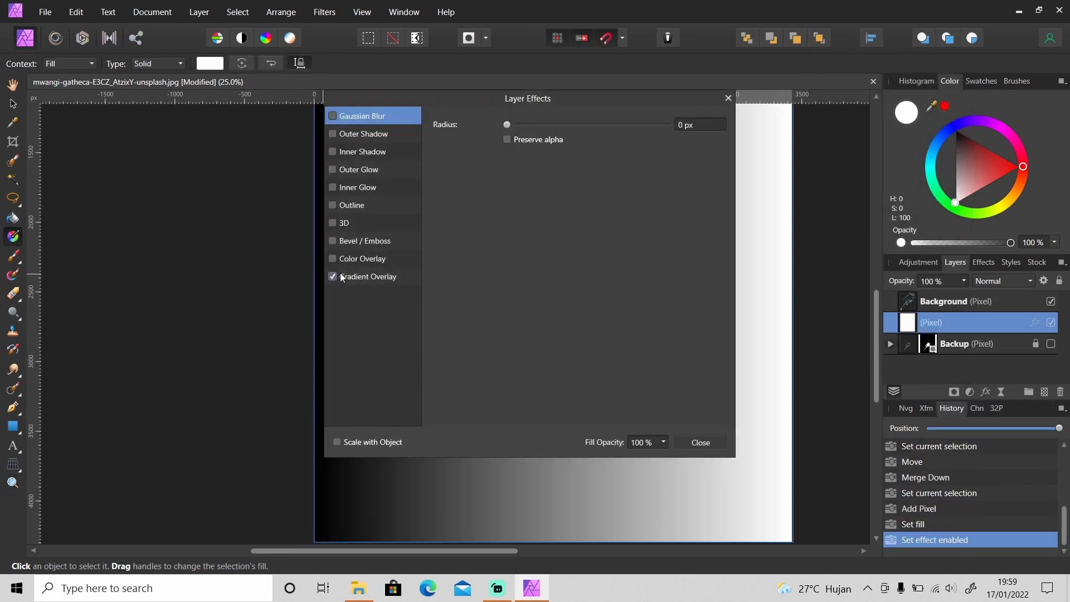
# Add an elliptical gradient overlay scaled to X 400% and Y about 176%.
pyautogui.click(367, 277)
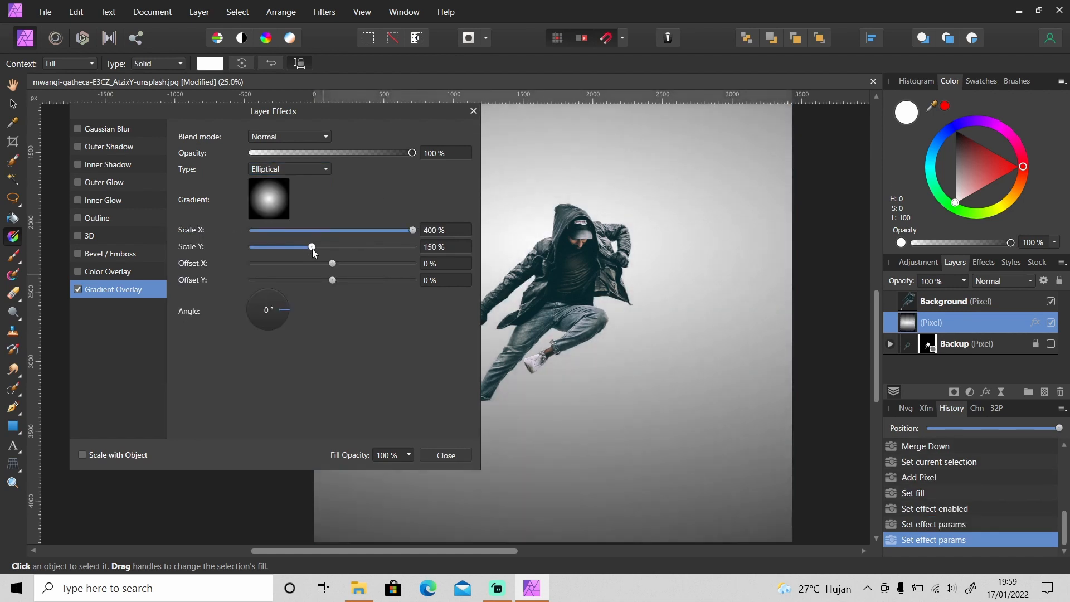
pyautogui.click(444, 455)
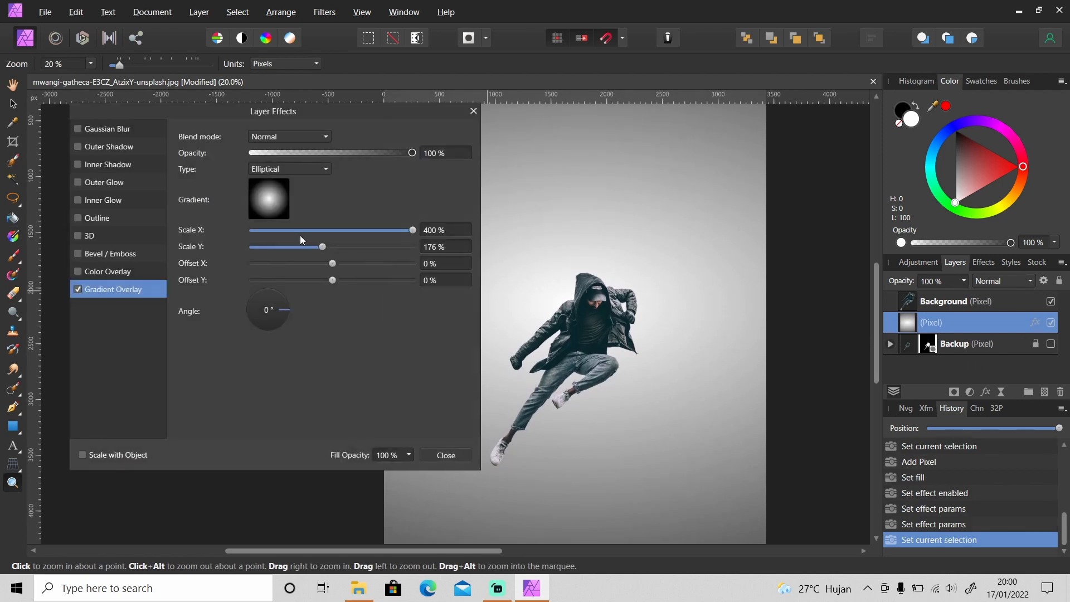
pyautogui.click(444, 456)
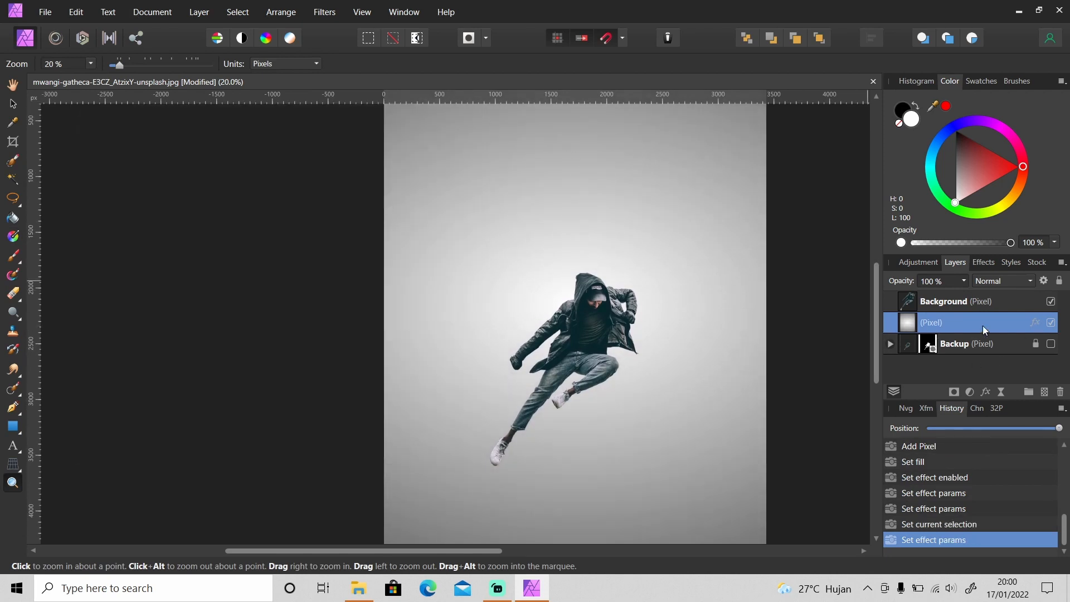
pyautogui.click(944, 301)
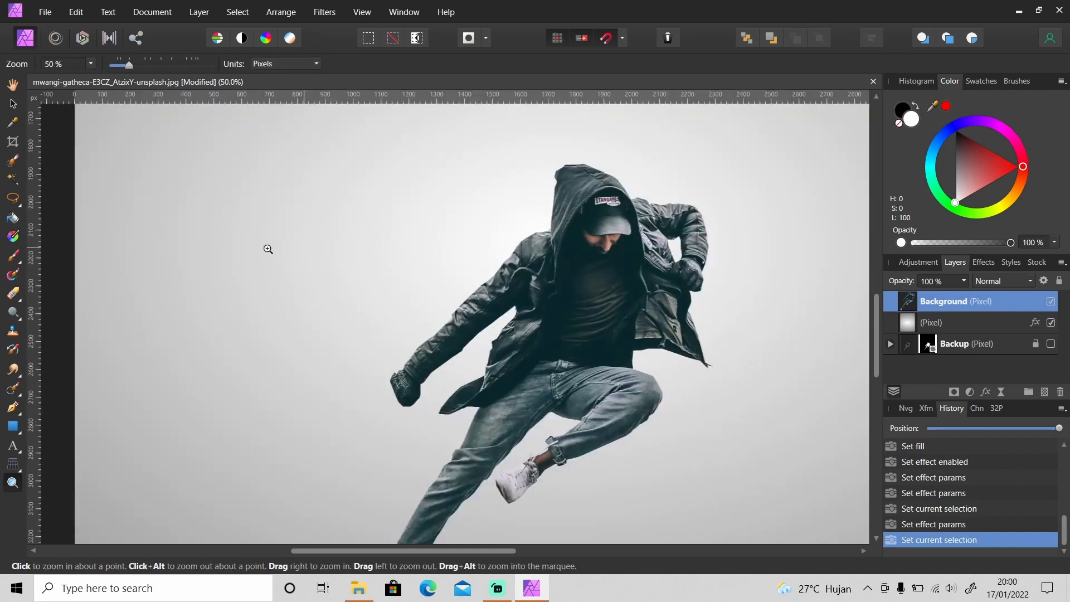
# Duplicate a thin marquee strip of the man onto a new layer and stretch it sideways.
pyautogui.click(12, 197)
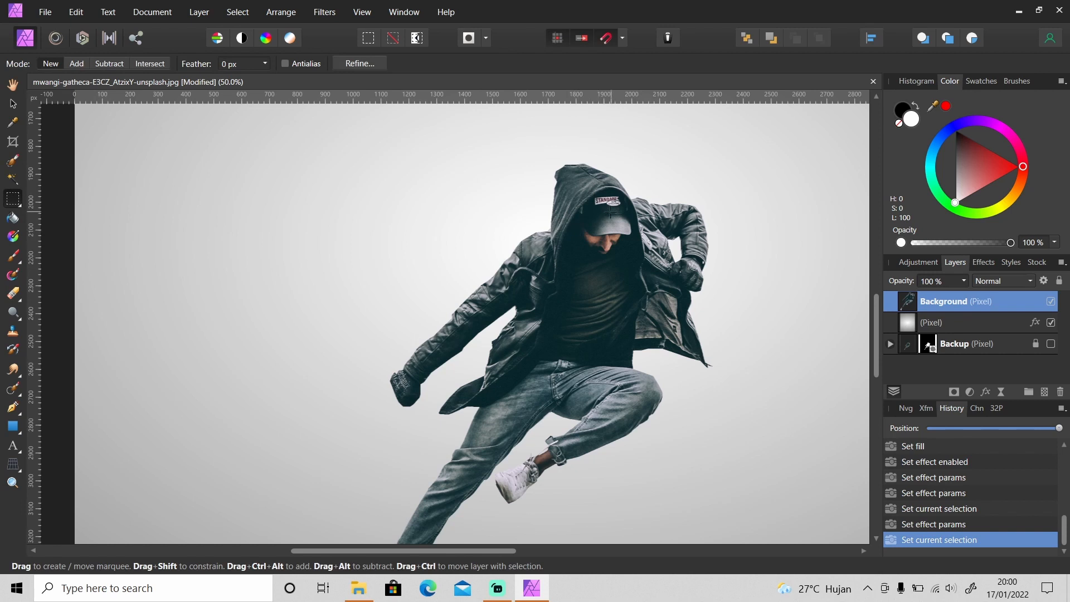
pyautogui.moveTo(589, 169)
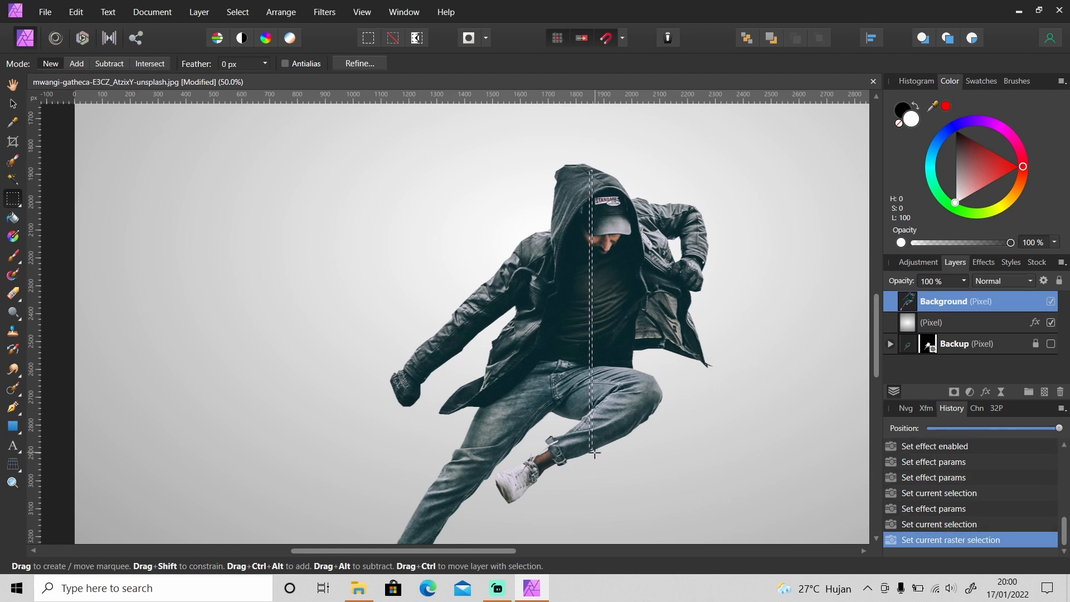
pyautogui.press('ctrl+j')
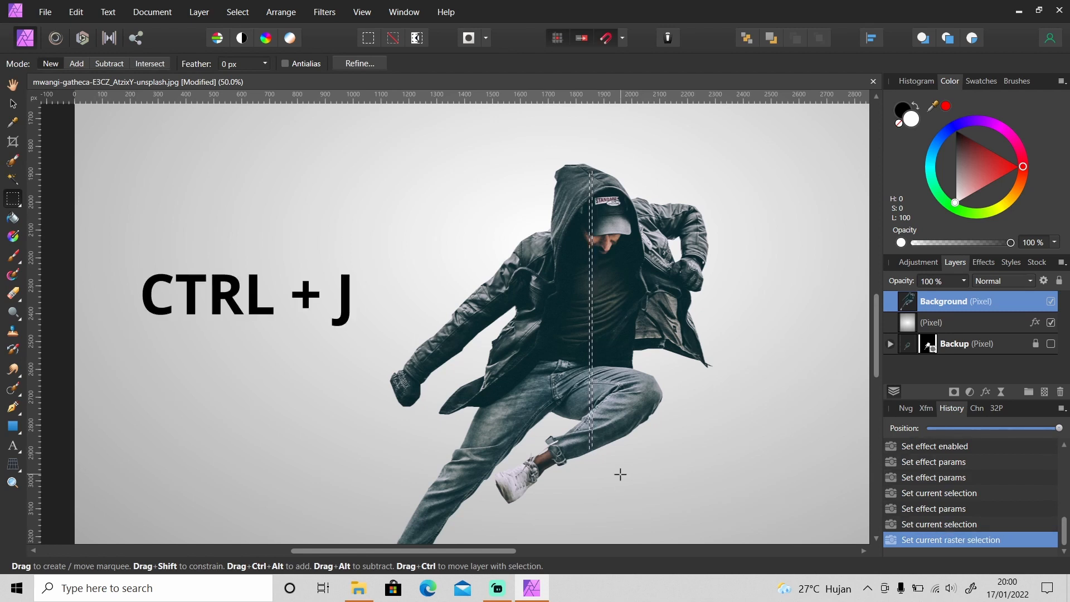
pyautogui.press('ctrl+j')
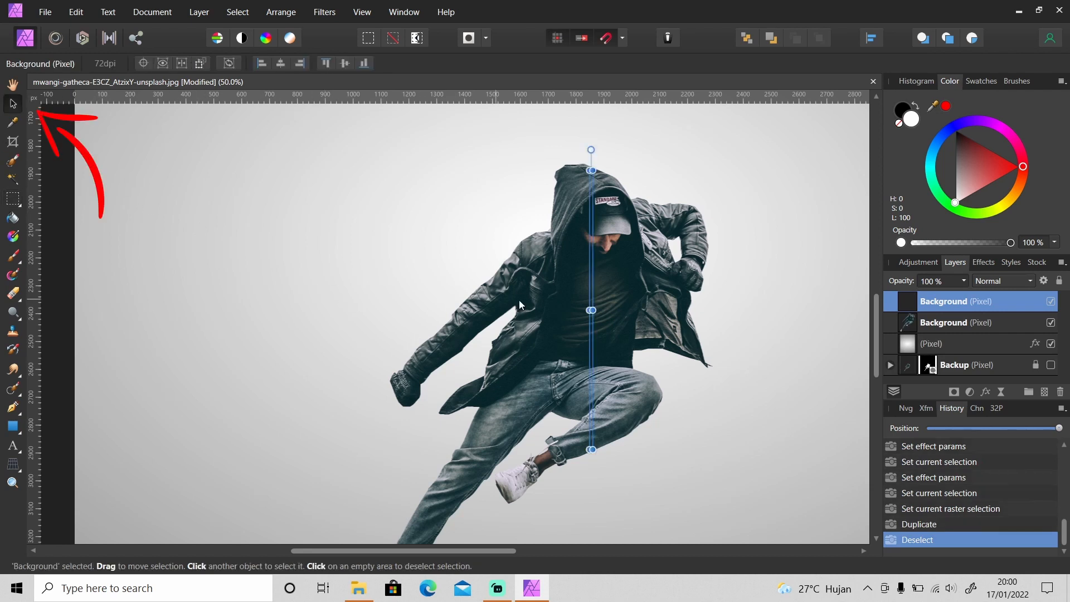
pyautogui.moveTo(591, 310); pyautogui.dragTo(762, 309)
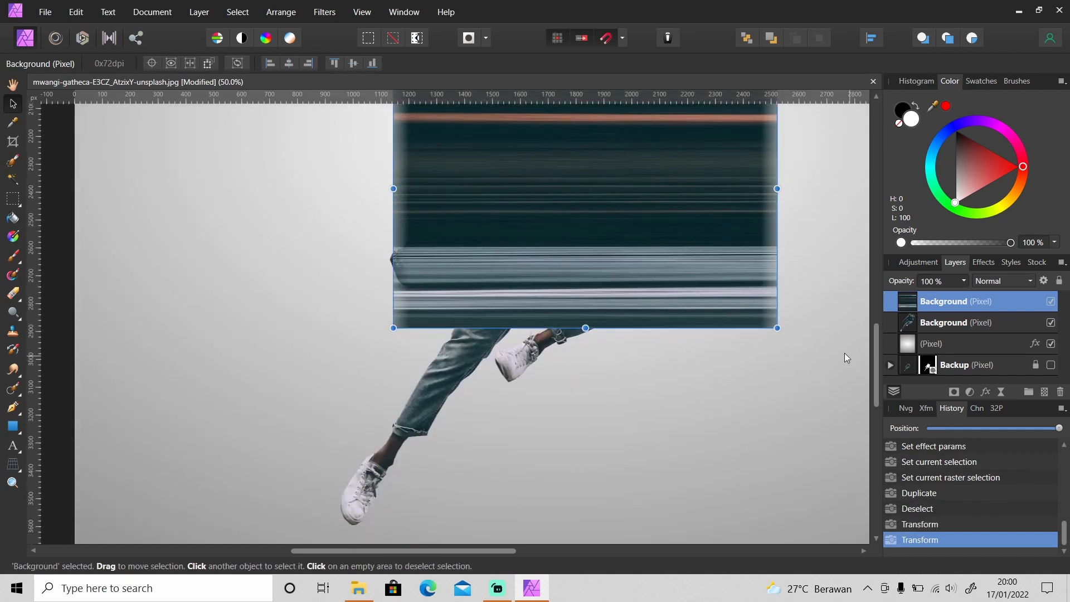
pyautogui.moveTo(705, 401)
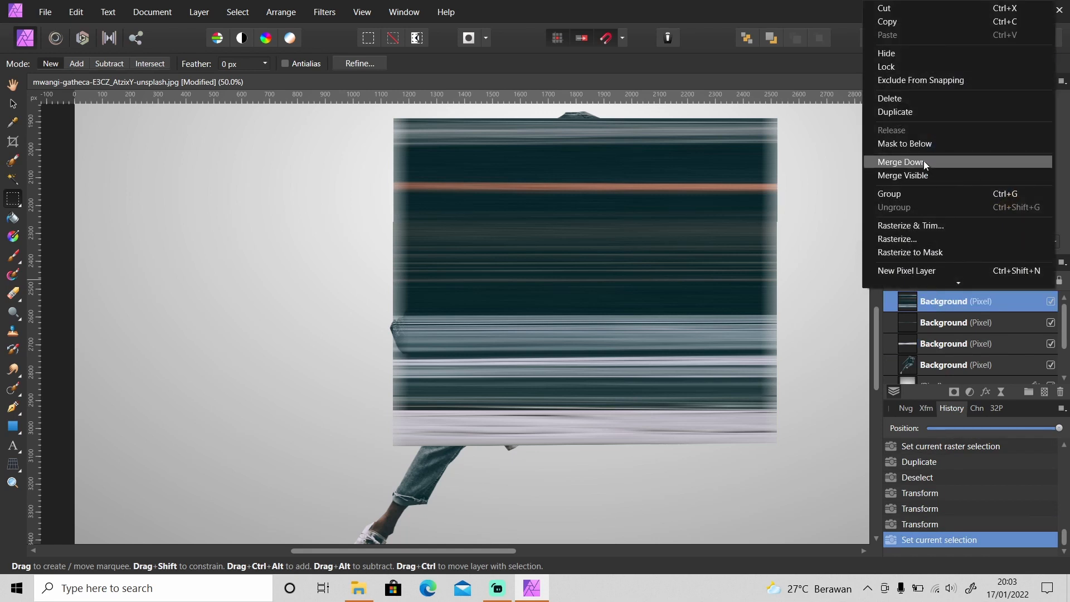
# Merge the top streak copy down into the layer below.
pyautogui.click(901, 162)
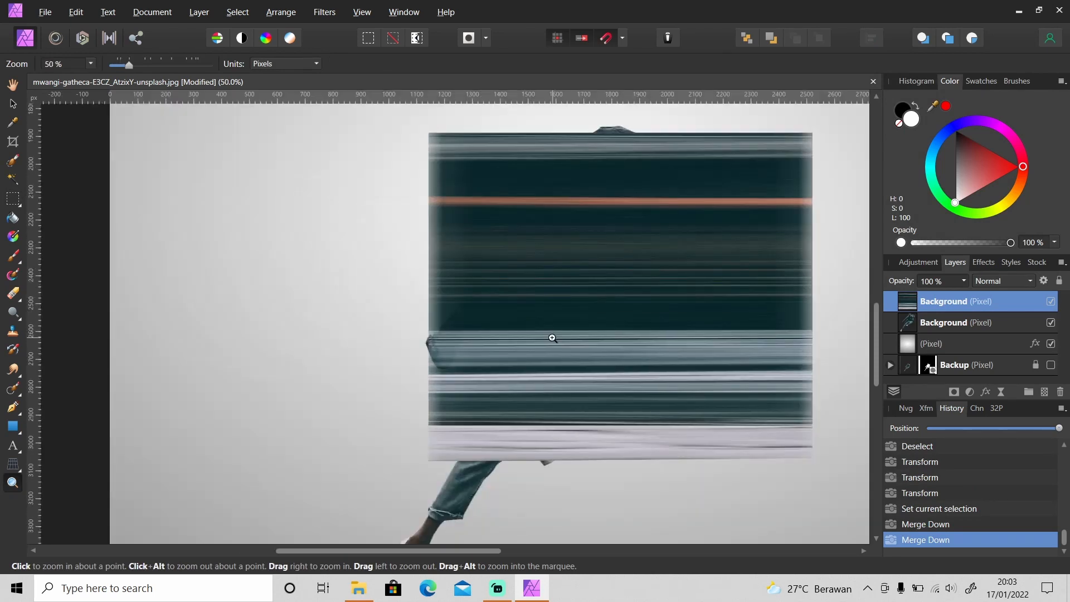
pyautogui.moveTo(446, 219)
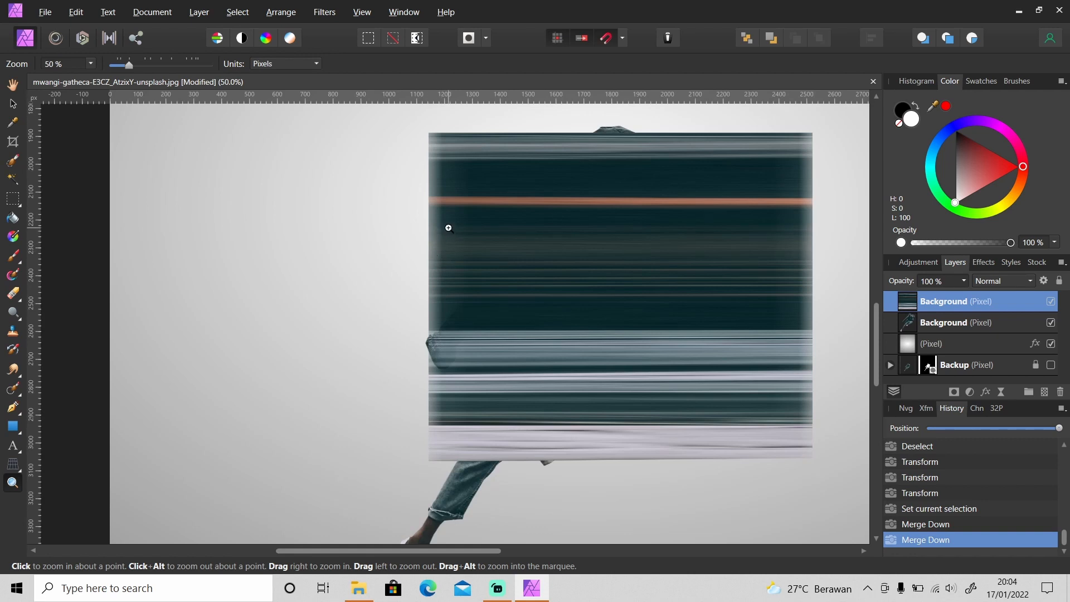
pyautogui.moveTo(321, 288)
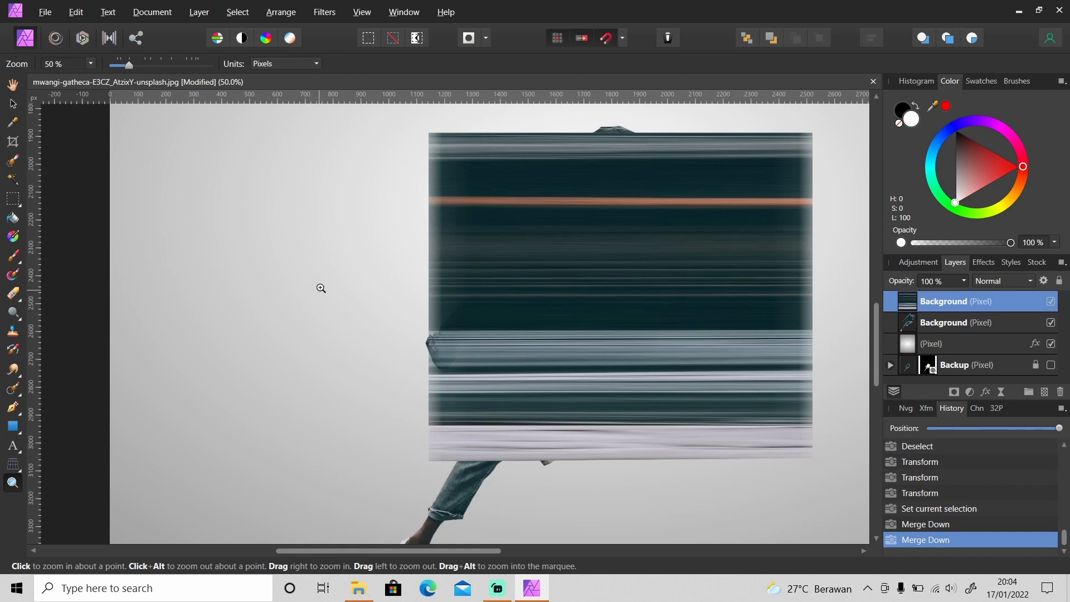
# Delete the left-edge strip, rasterize the streak layer, then delete the remaining sliver.
pyautogui.click(13, 199)
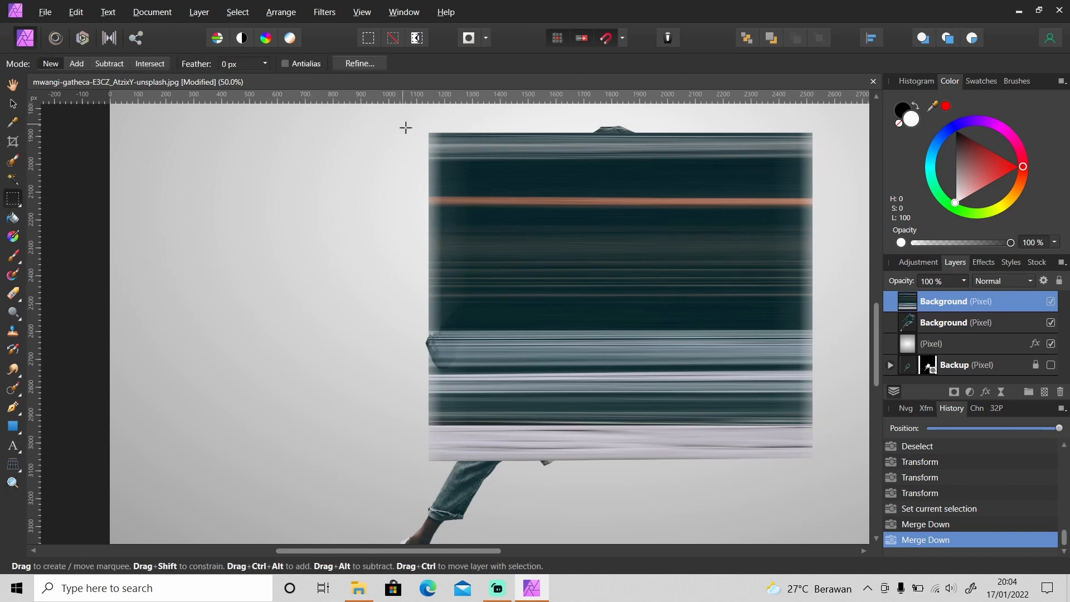
pyautogui.moveTo(404, 127); pyautogui.dragTo(469, 472)
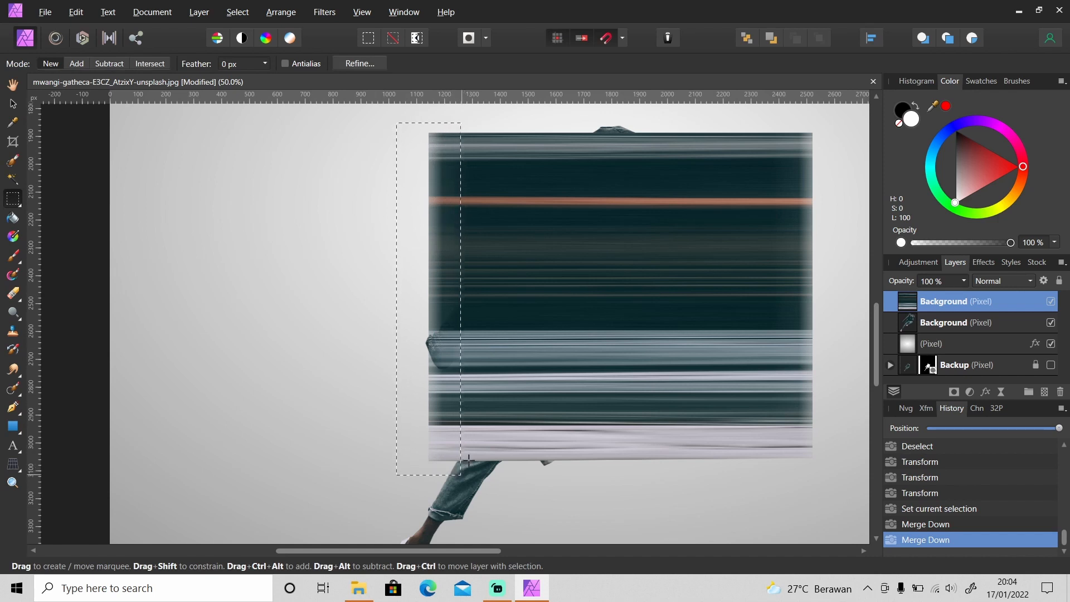
pyautogui.press('Delete')
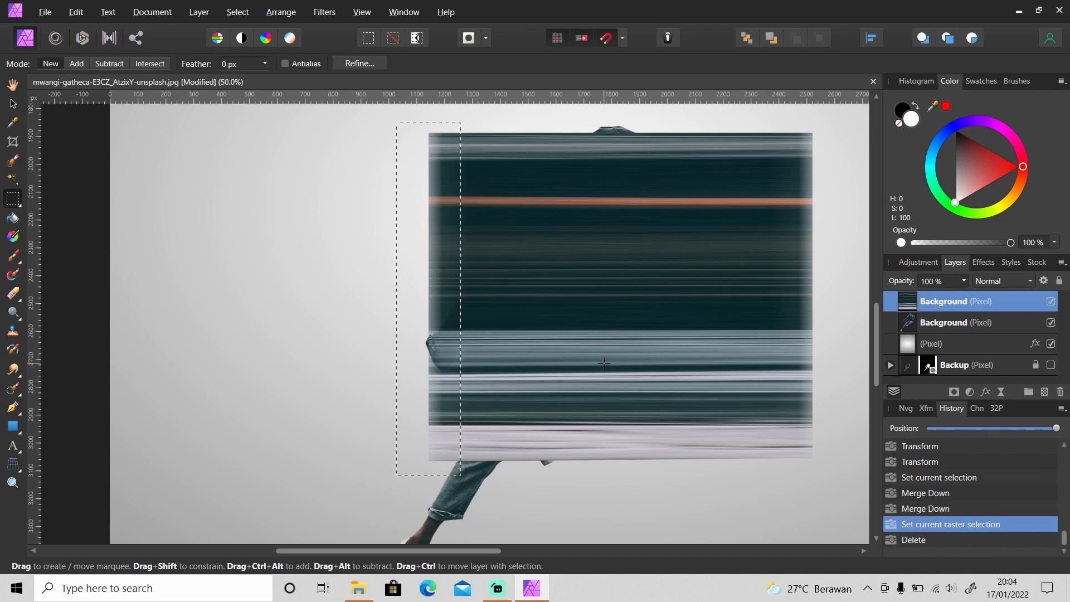
pyautogui.rightClick(943, 301)
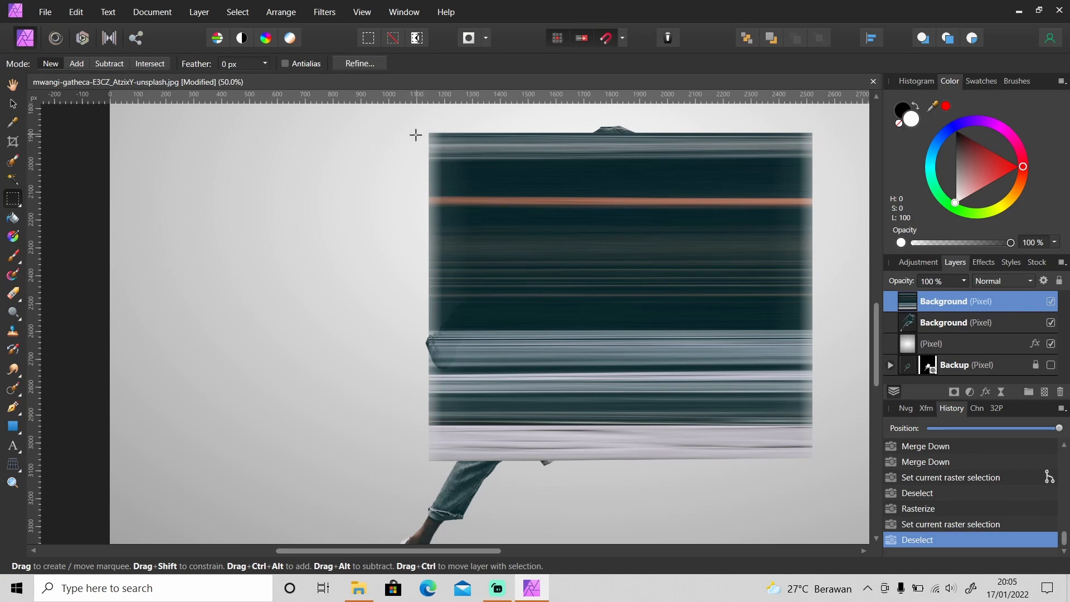
pyautogui.moveTo(415, 134); pyautogui.dragTo(454, 475)
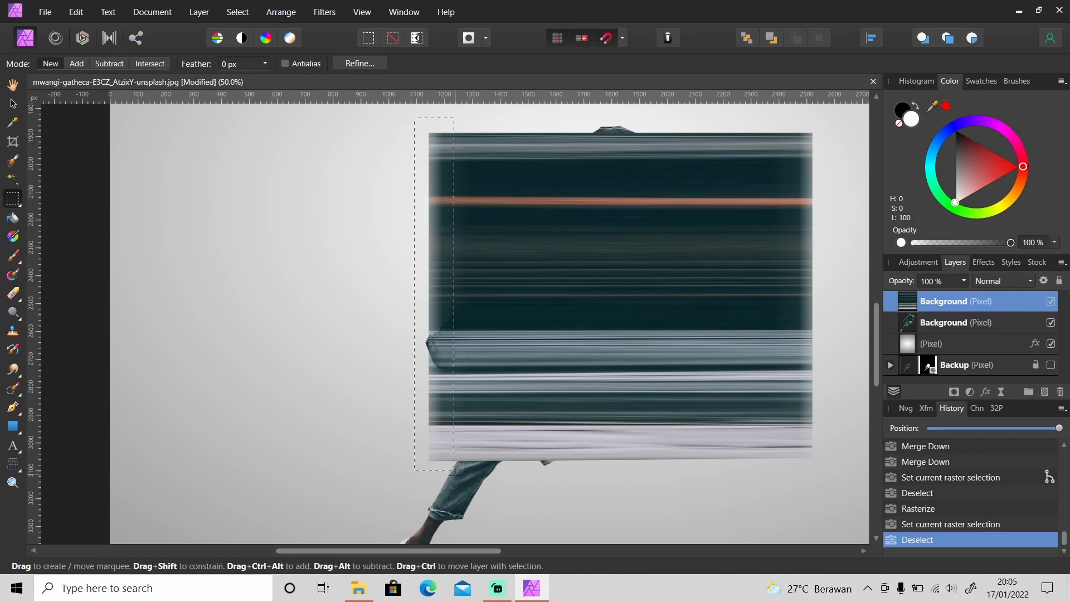
pyautogui.press('Delete')
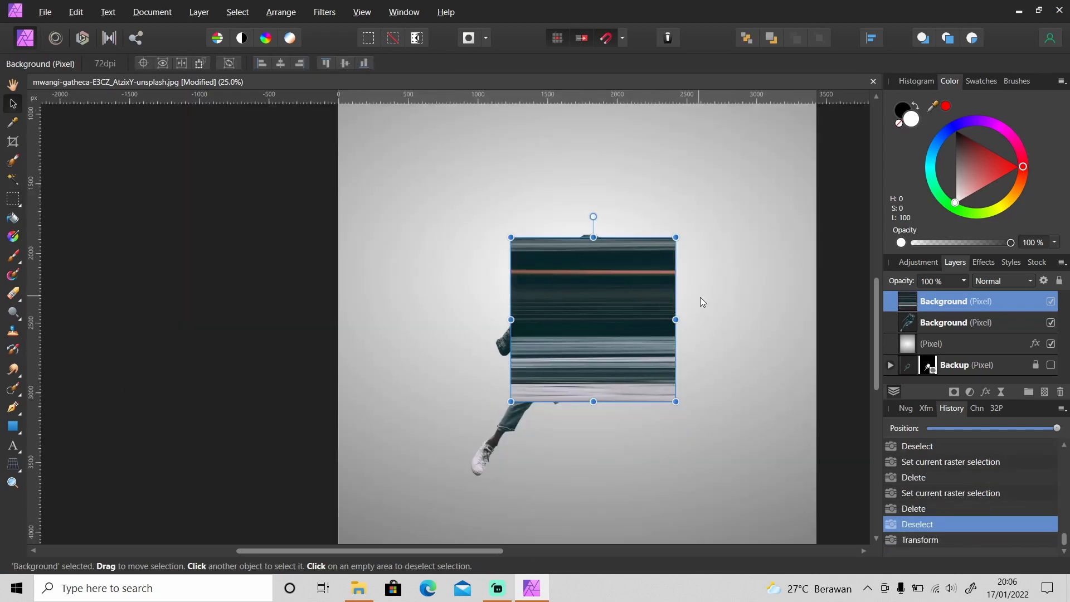
# Widen the streak block to the right until it spans the canvas.
pyautogui.moveTo(675, 319); pyautogui.dragTo(778, 319)
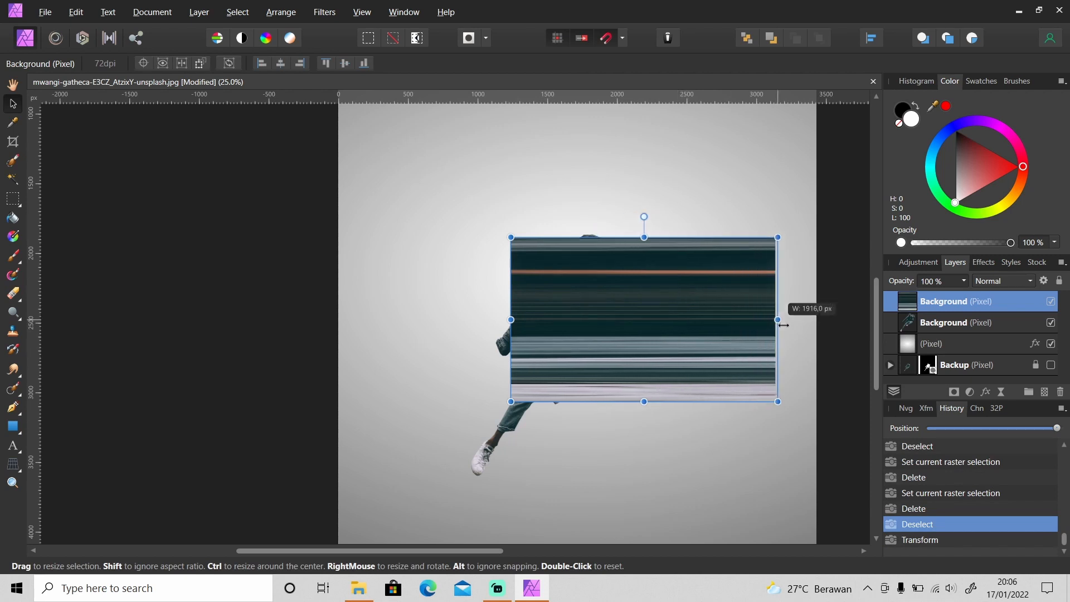
pyautogui.moveTo(776, 319); pyautogui.dragTo(816, 319)
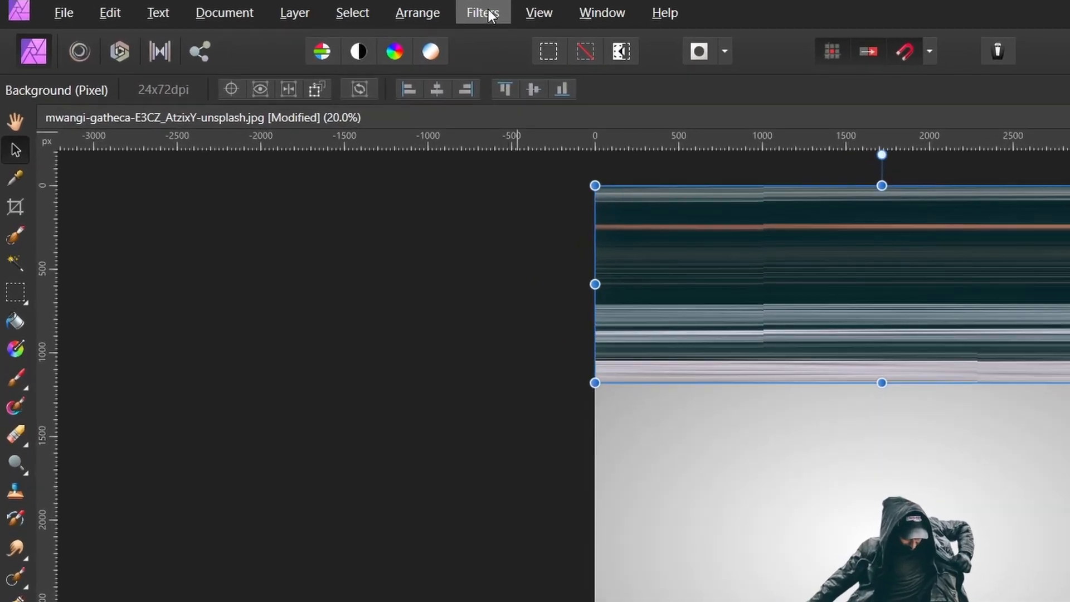
# Bend the streak block into a large oval ring using Rectangular To Polar.
pyautogui.click(483, 13)
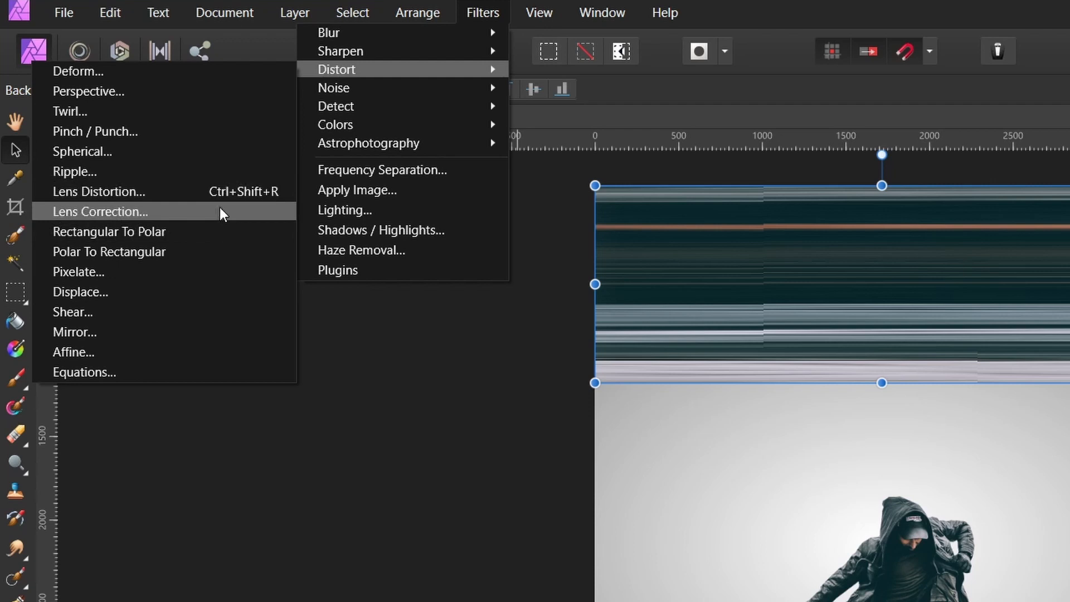
pyautogui.moveTo(213, 231)
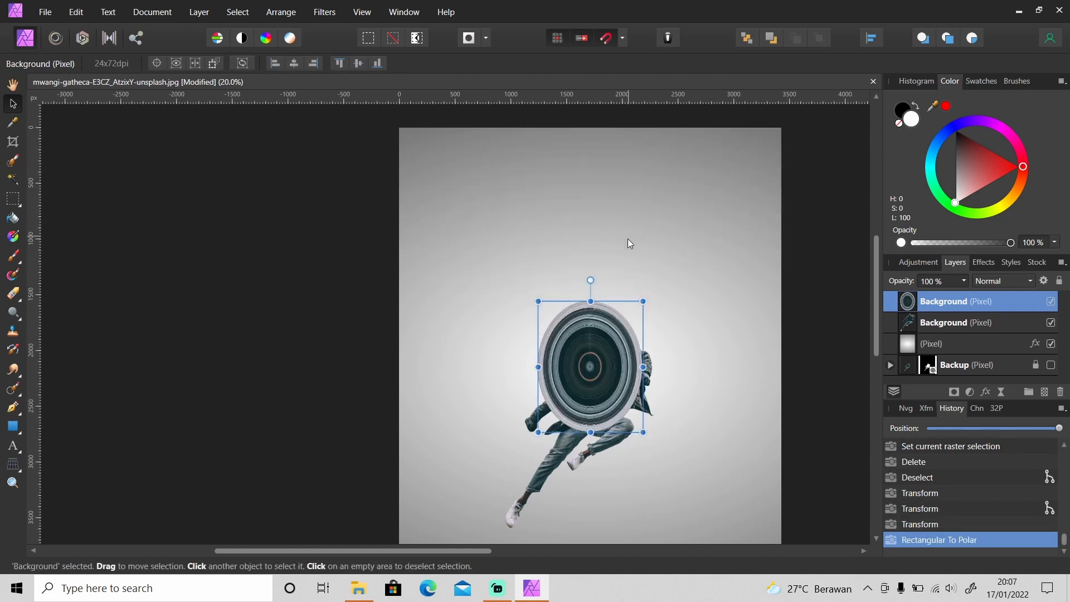
pyautogui.moveTo(581, 152)
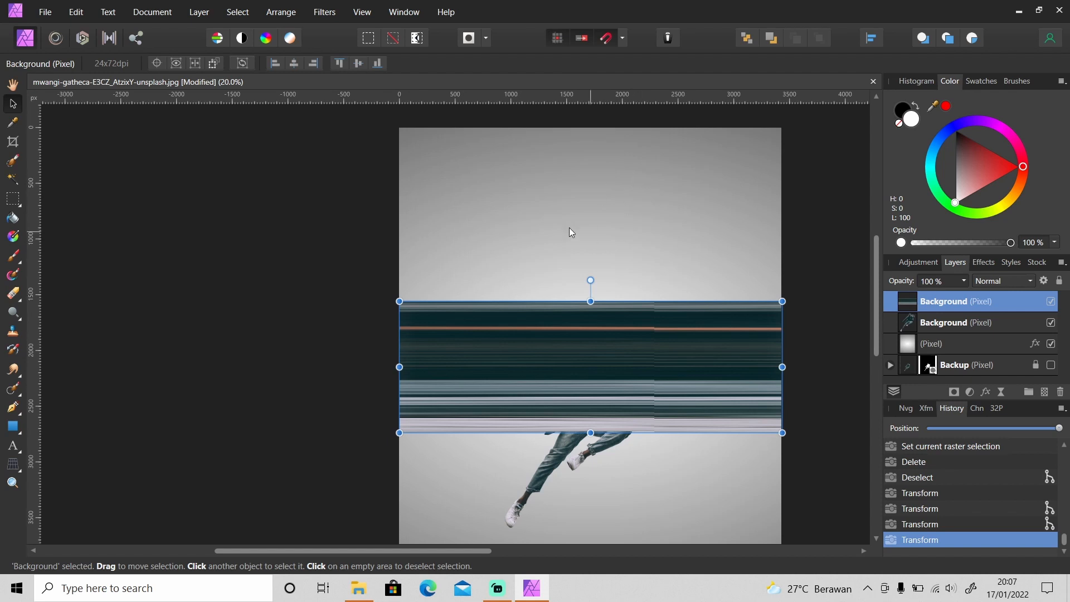
pyautogui.click(324, 12)
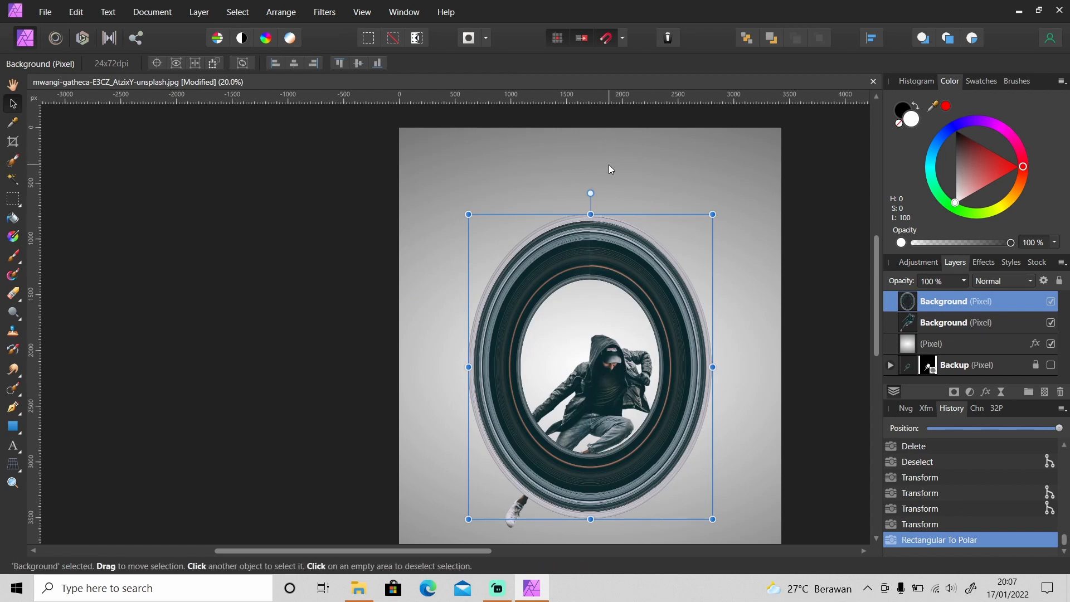
pyautogui.moveTo(599, 305)
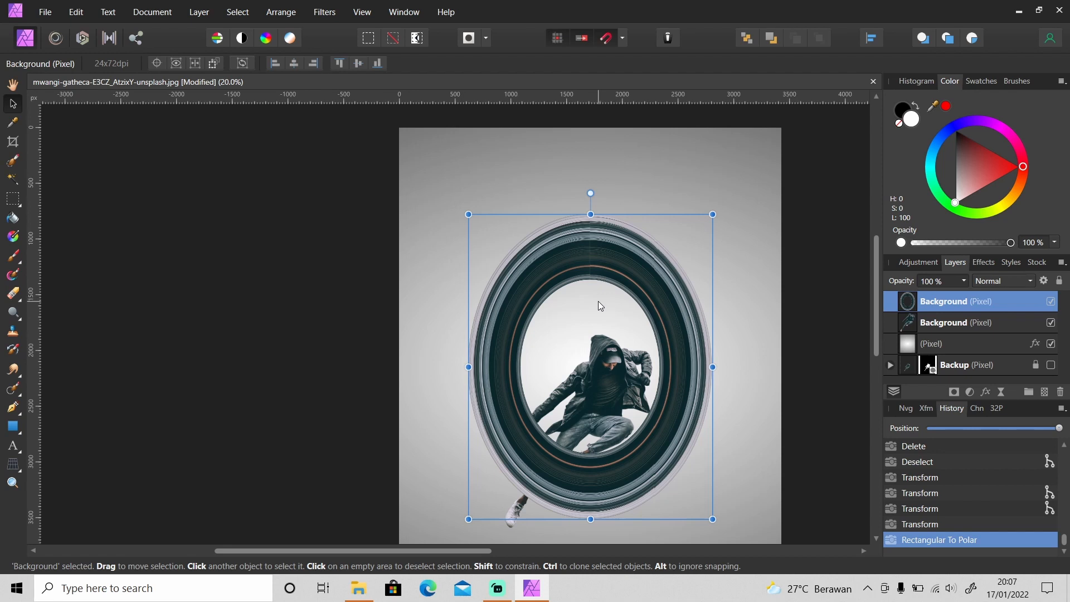
pyautogui.moveTo(595, 352)
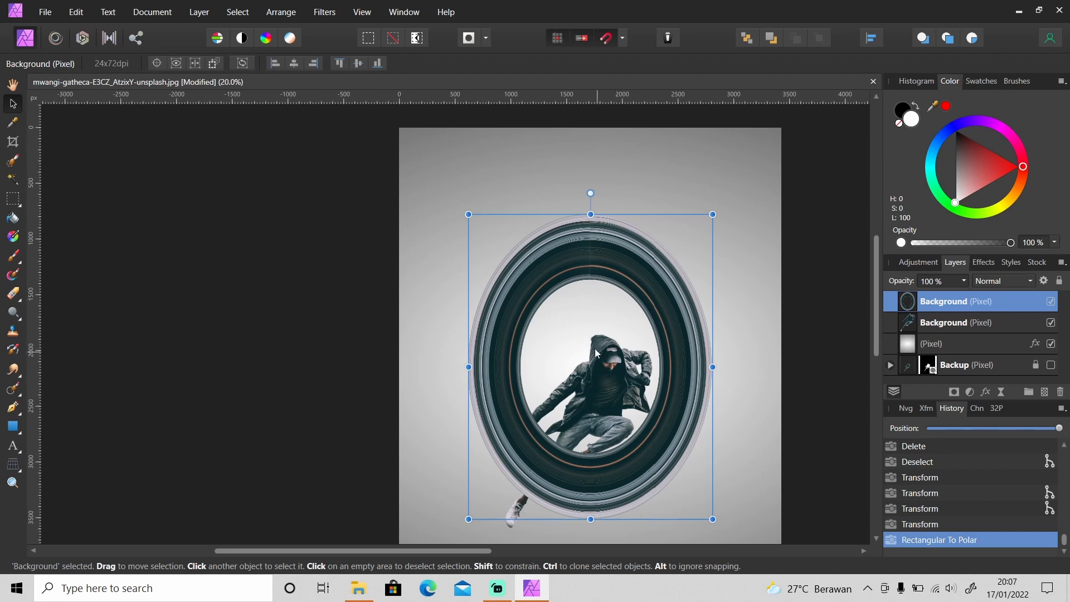
pyautogui.moveTo(591, 349)
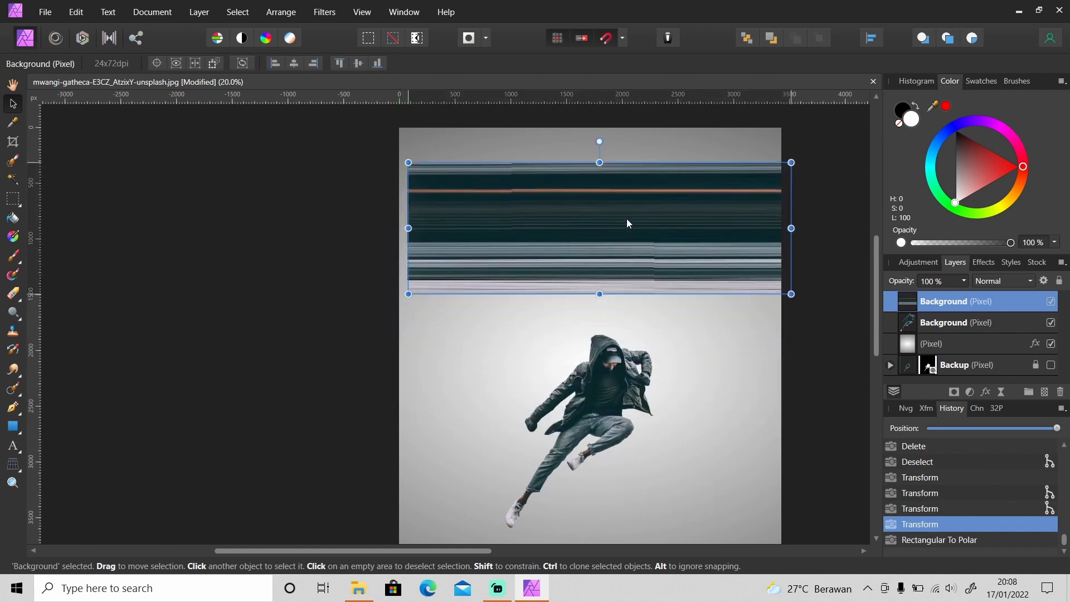
# Reapply Filters > Distort > Rectangular To Polar for a smaller ring behind the man.
pyautogui.click(325, 12)
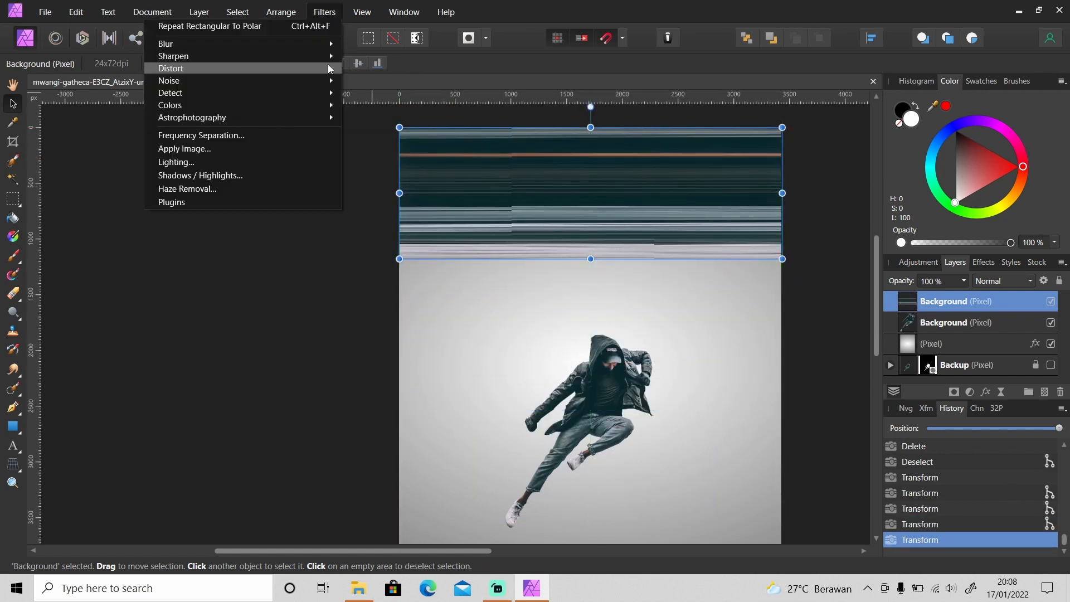
pyautogui.click(210, 26)
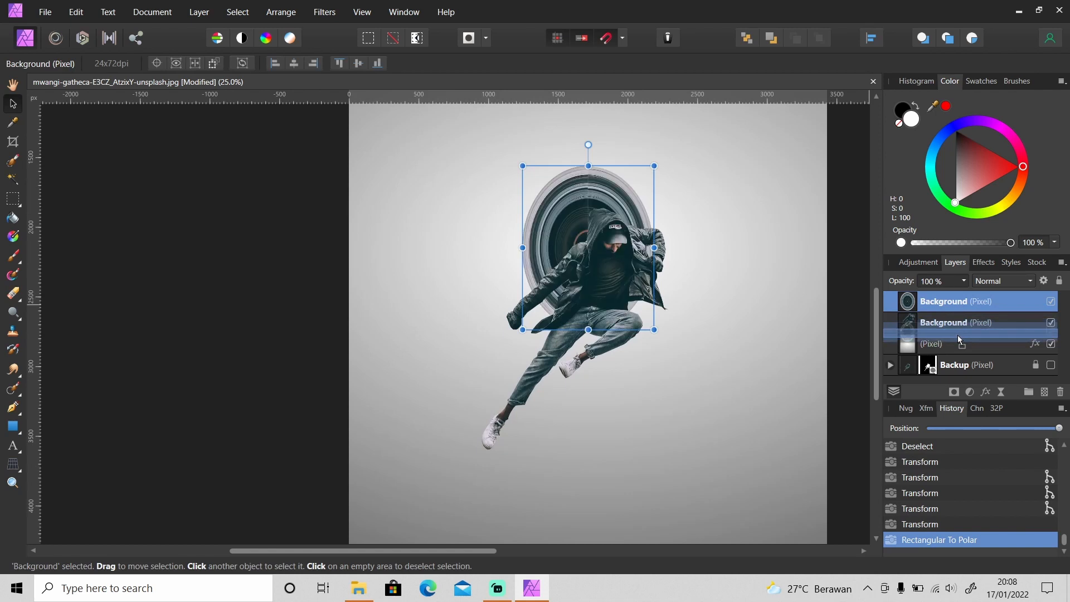
# Move the ring layer below the man and scale it into a large oval around him.
pyautogui.moveTo(653, 329); pyautogui.dragTo(684, 369)
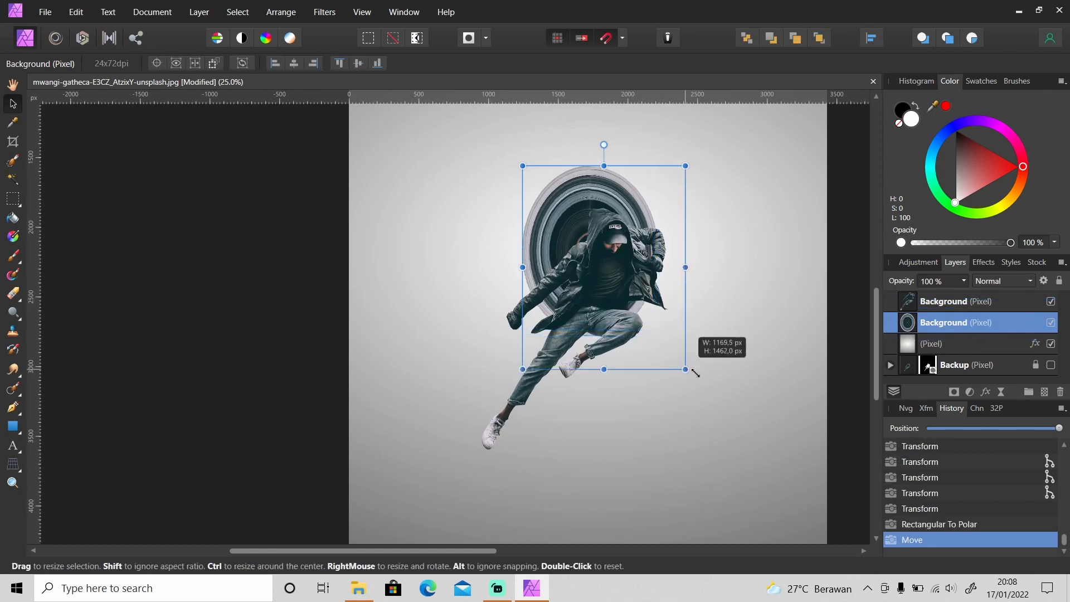
pyautogui.moveTo(684, 369); pyautogui.dragTo(691, 465)
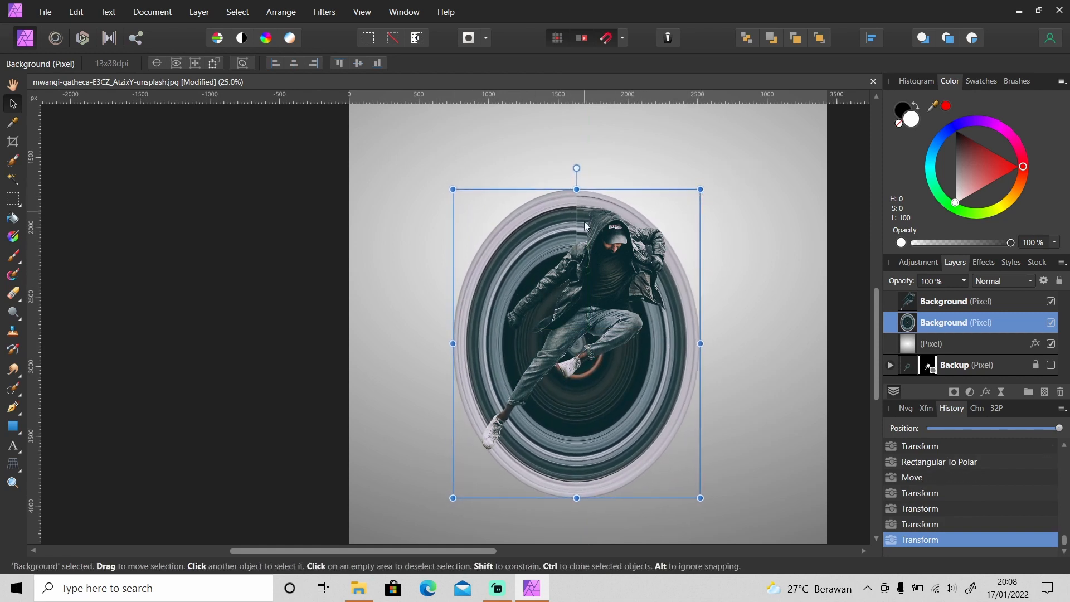
pyautogui.moveTo(582, 228)
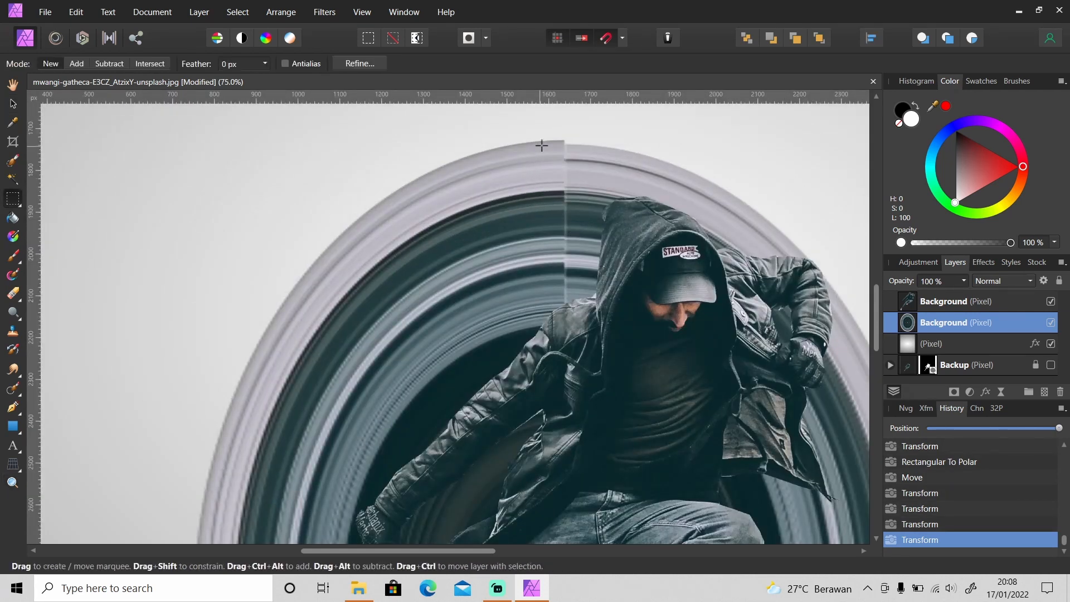
# Select the thin vertical seam at the ring's top and inpaint it away.
pyautogui.moveTo(563, 127); pyautogui.dragTo(564, 326)
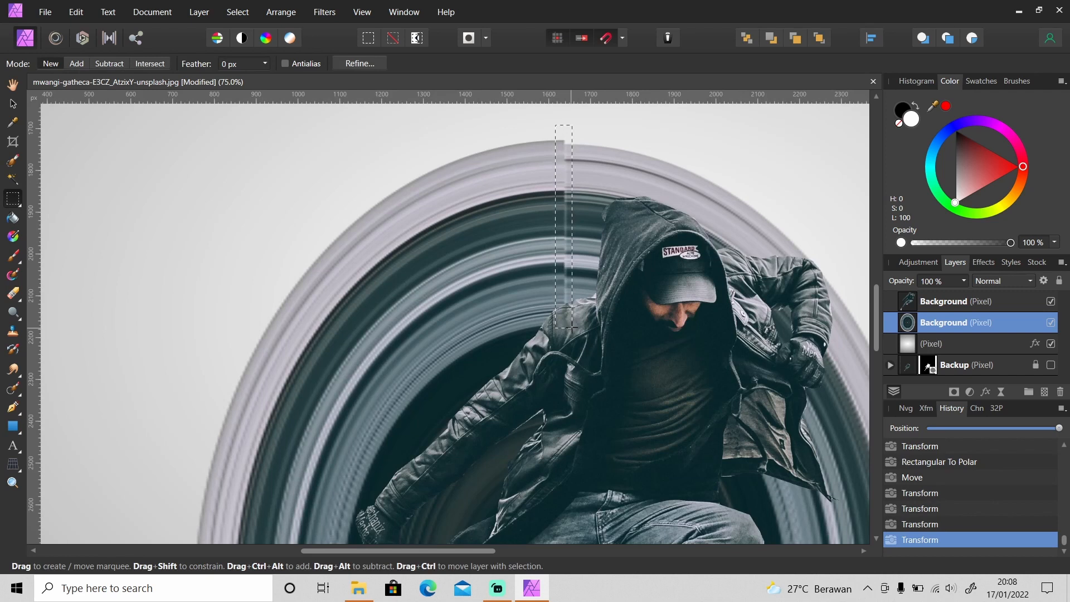
pyautogui.click(75, 12)
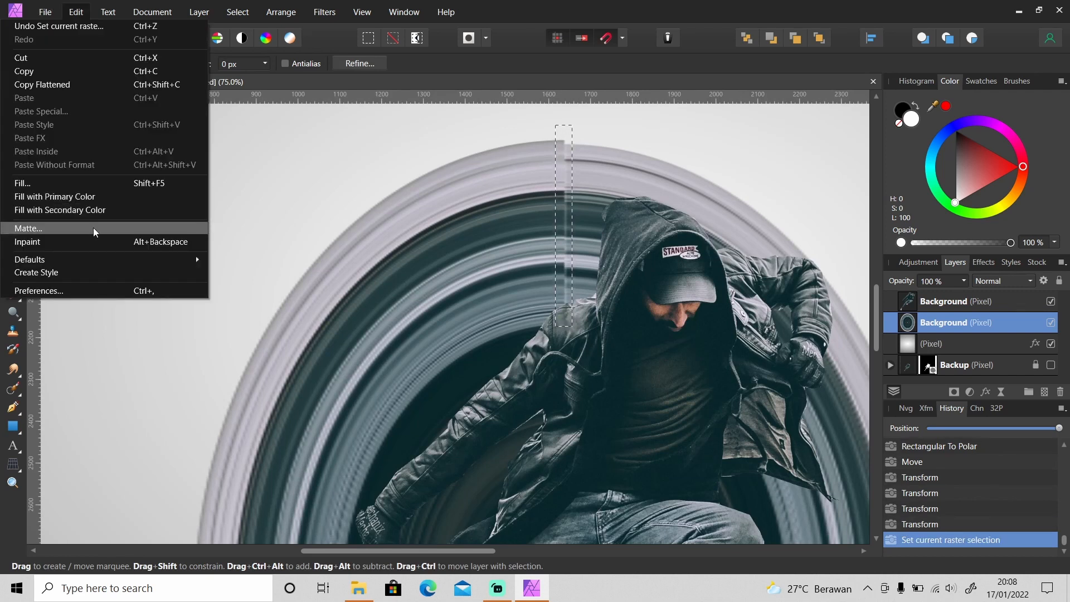
pyautogui.click(27, 242)
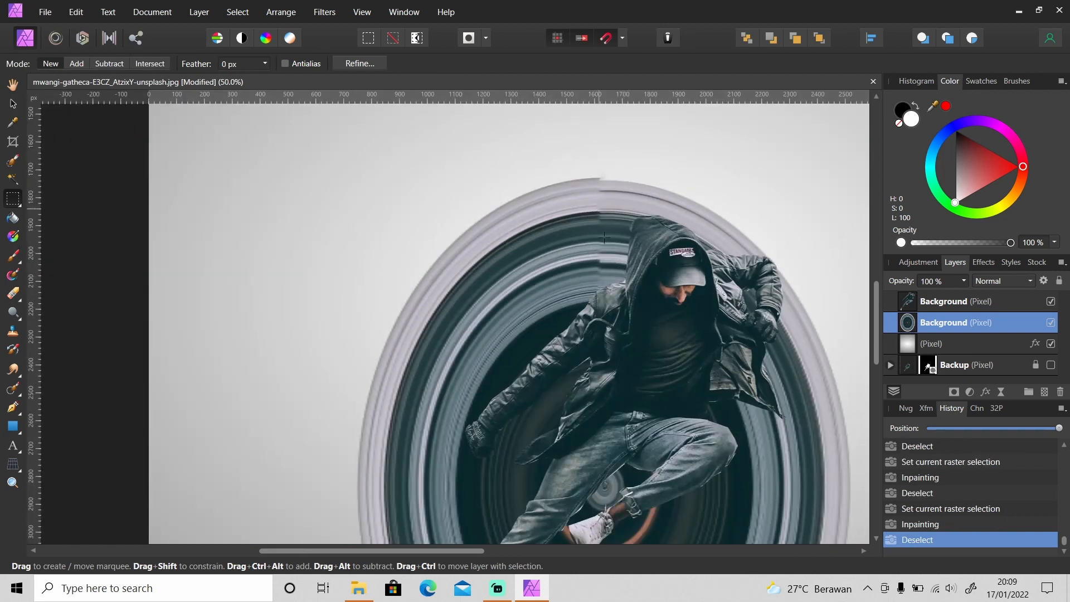
pyautogui.moveTo(611, 220)
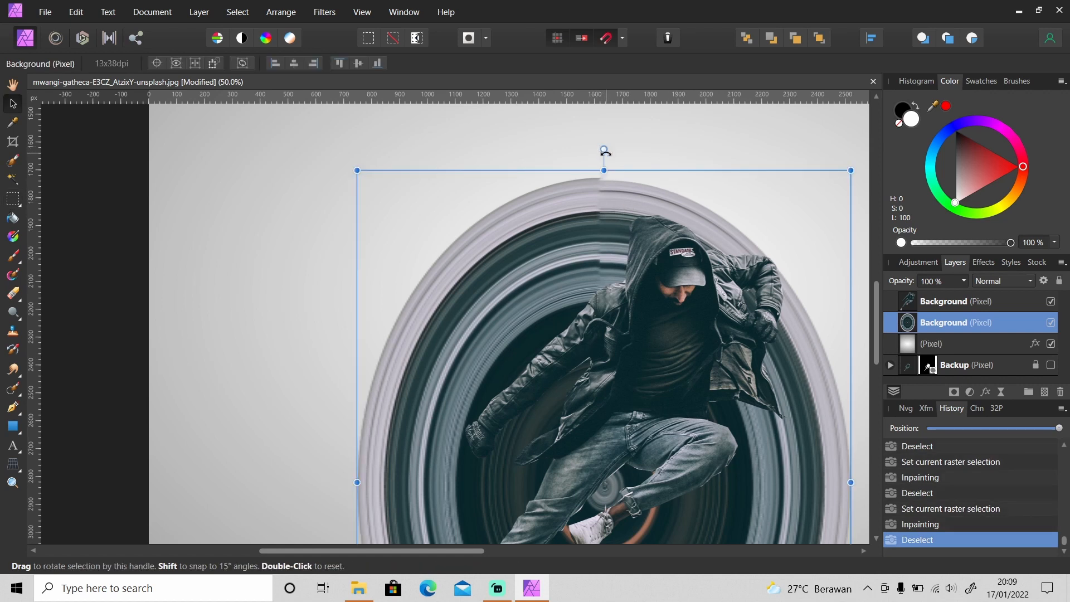
# Rotate the ring slightly to hide the patched join, then resize it.
pyautogui.moveTo(603, 150); pyautogui.dragTo(793, 235)
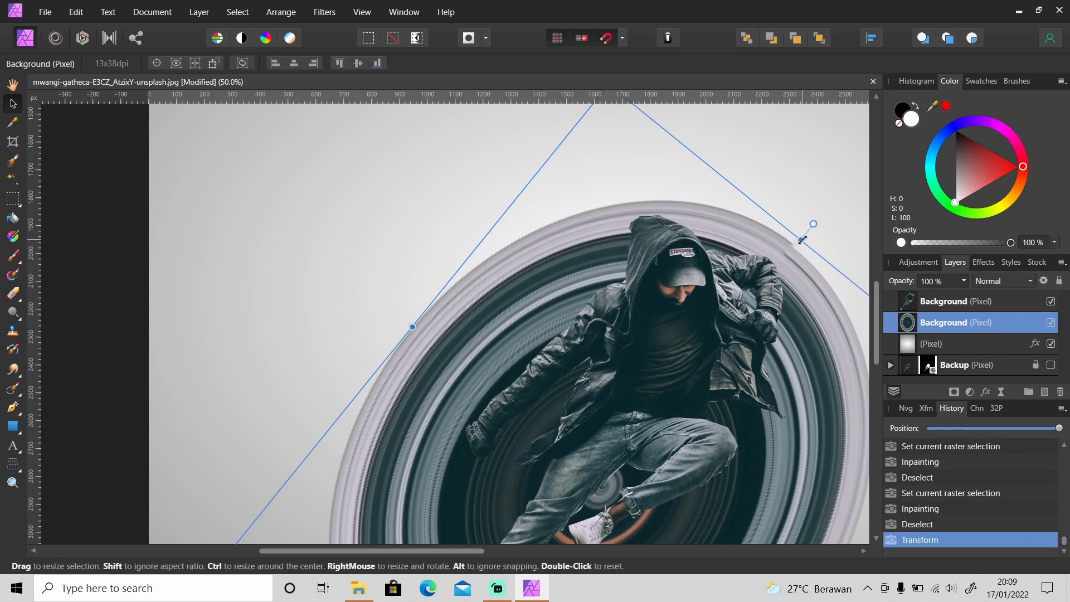
pyautogui.moveTo(812, 225); pyautogui.dragTo(796, 245)
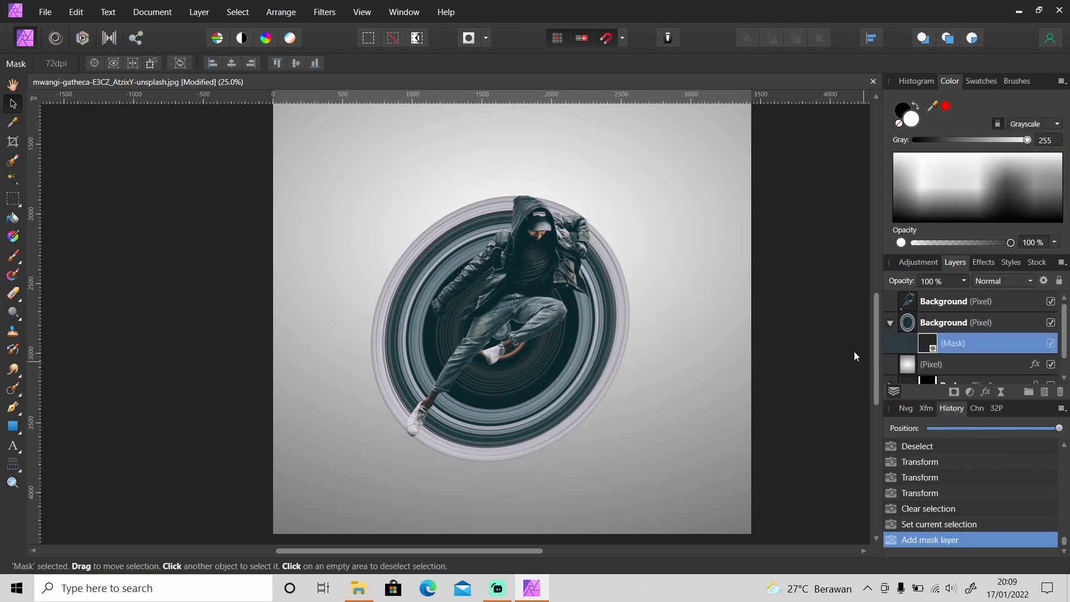
# Freehand-select the upper-left part of the ring and delete it from the mask.
pyautogui.click(12, 199)
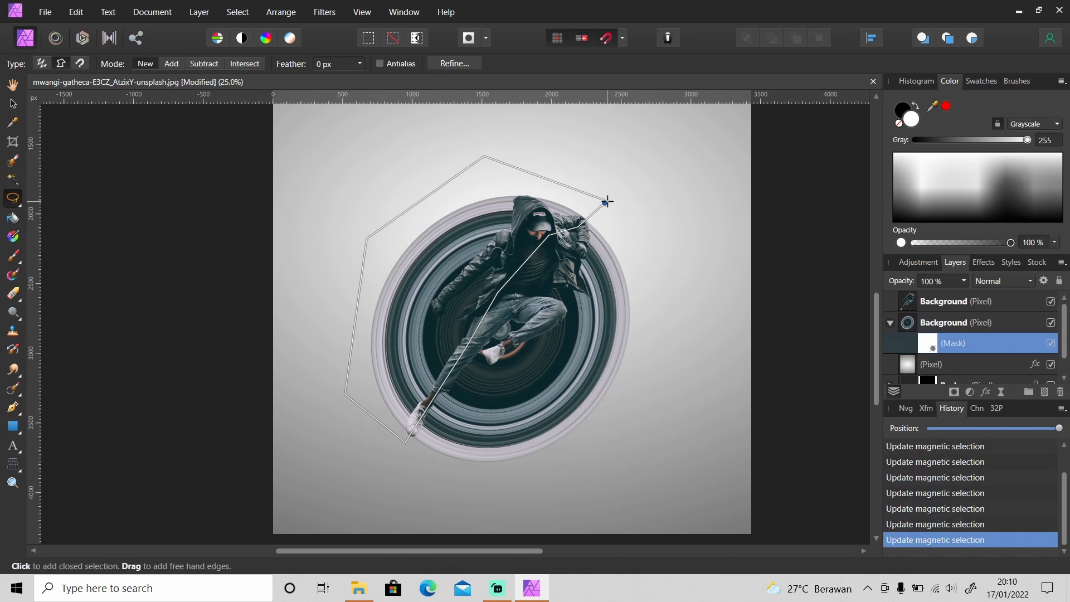
pyautogui.doubleClick(605, 202)
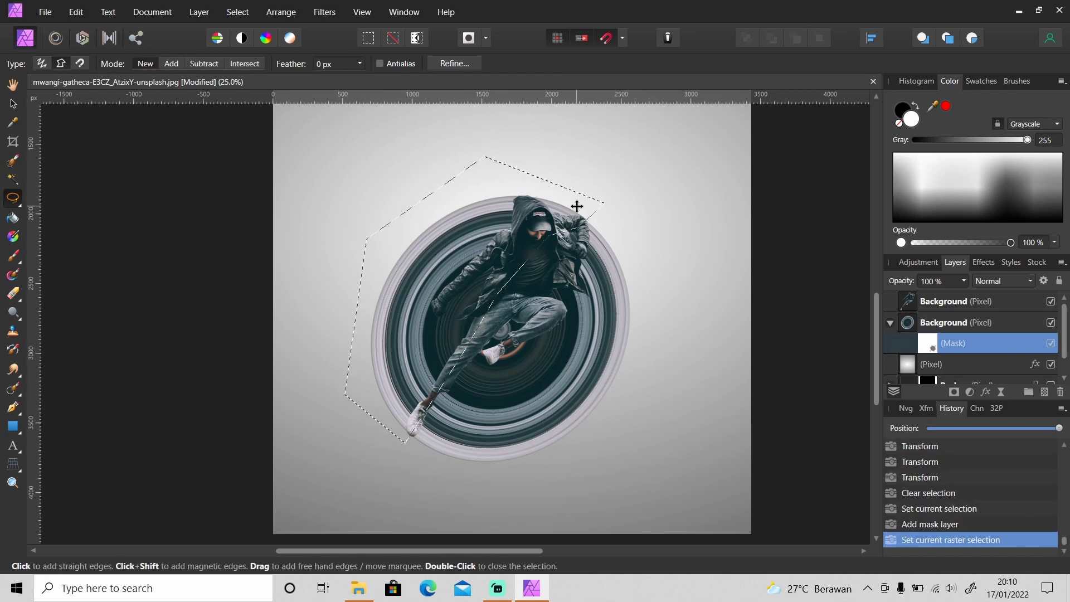
pyautogui.press('Delete')
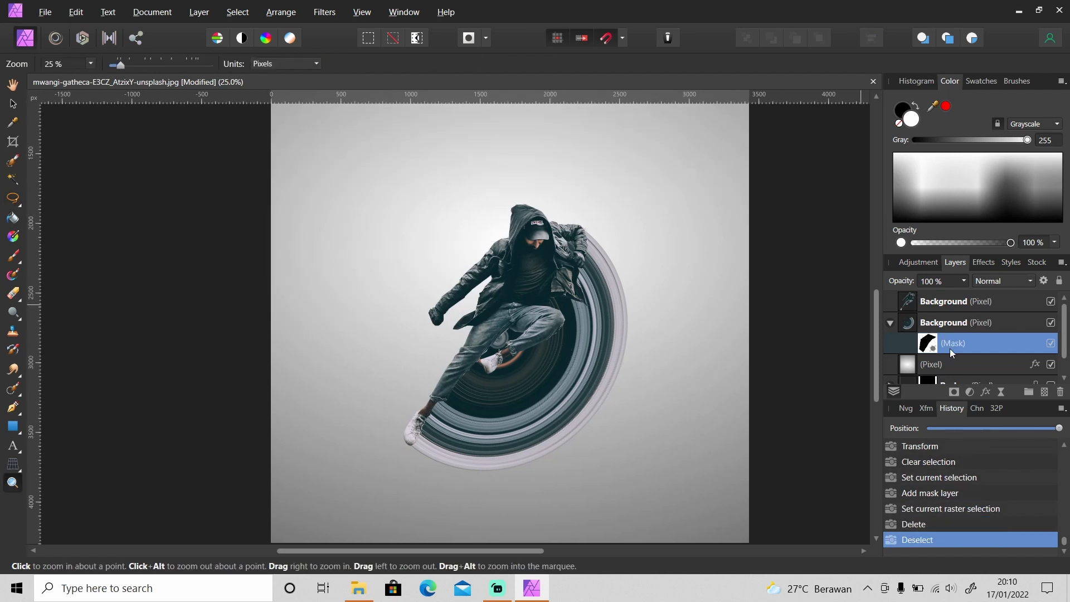
pyautogui.click(955, 322)
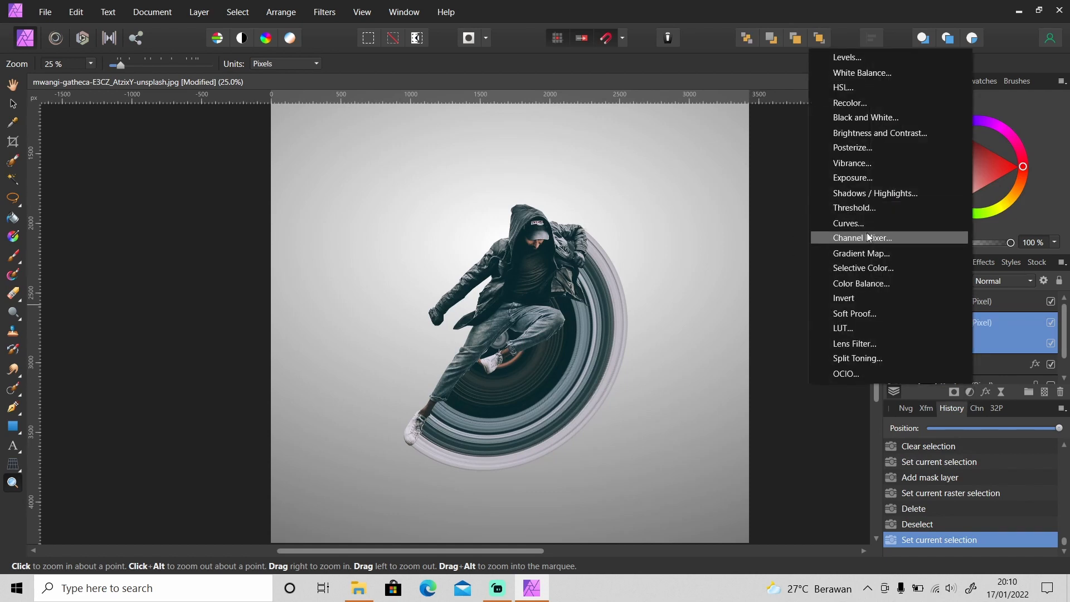
# Add a Curves adjustment with the top point pulled down to darken.
pyautogui.click(848, 223)
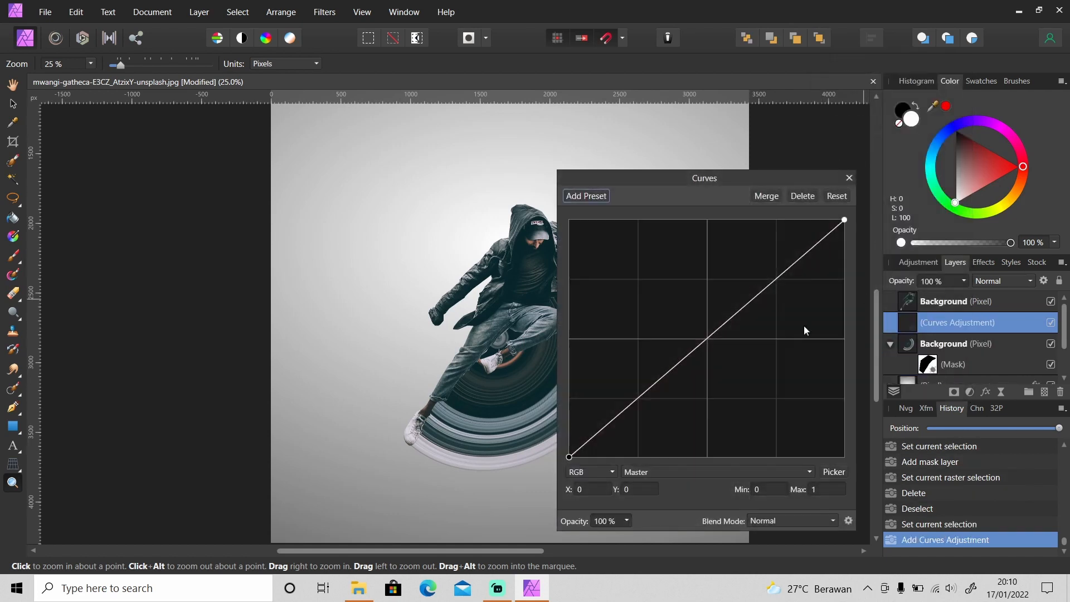
pyautogui.moveTo(843, 219); pyautogui.dragTo(843, 306)
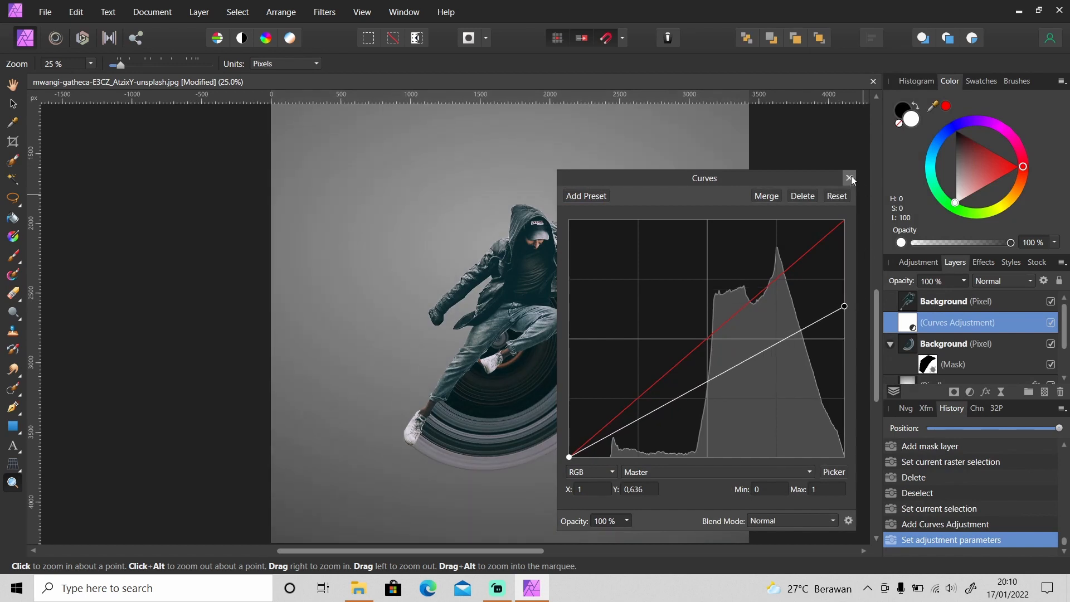
pyautogui.click(849, 179)
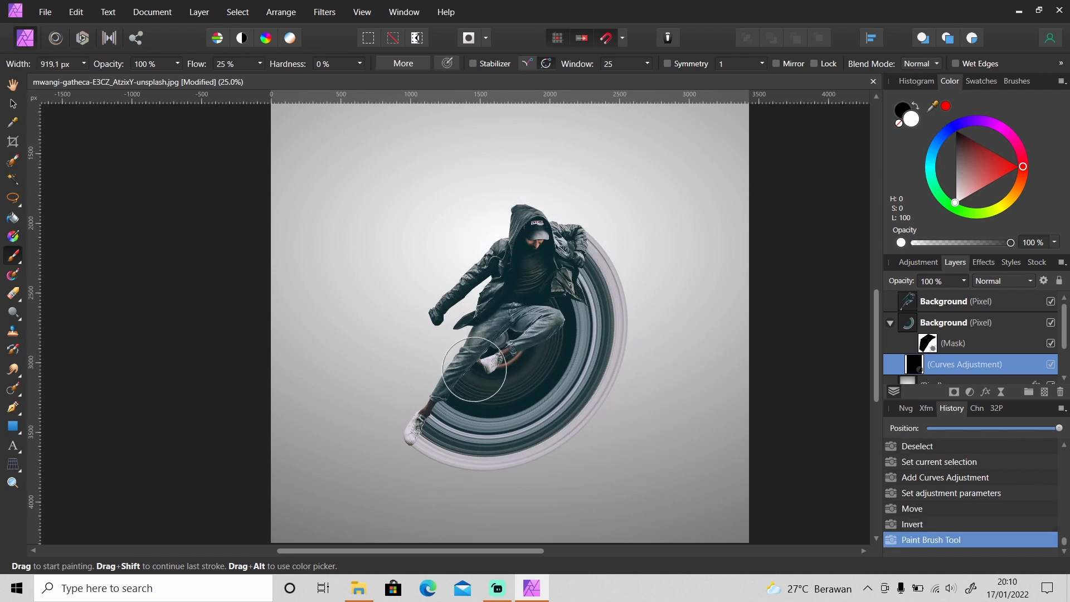
# Brush shadow under the man's foot and along the ring's bottom, then deselect.
pyautogui.moveTo(471, 368); pyautogui.dragTo(444, 440)
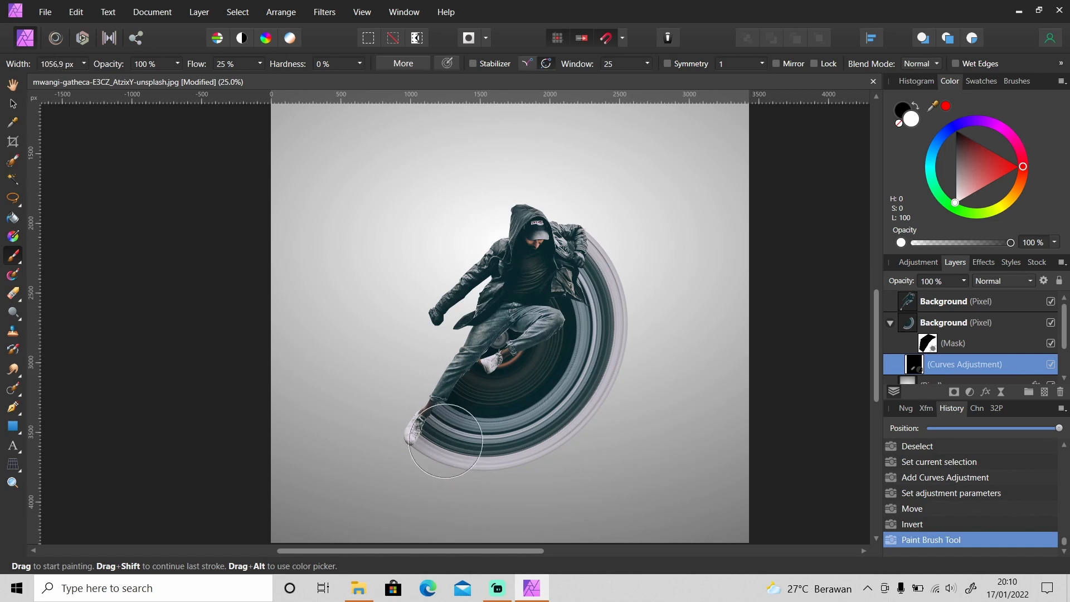
pyautogui.moveTo(444, 440); pyautogui.dragTo(546, 358)
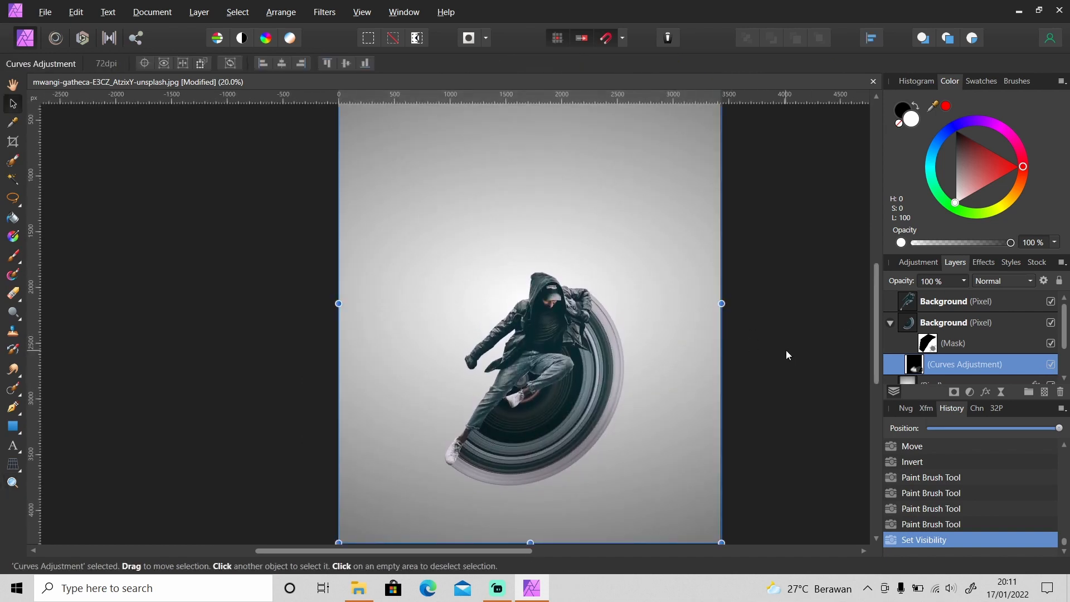
pyautogui.click(788, 355)
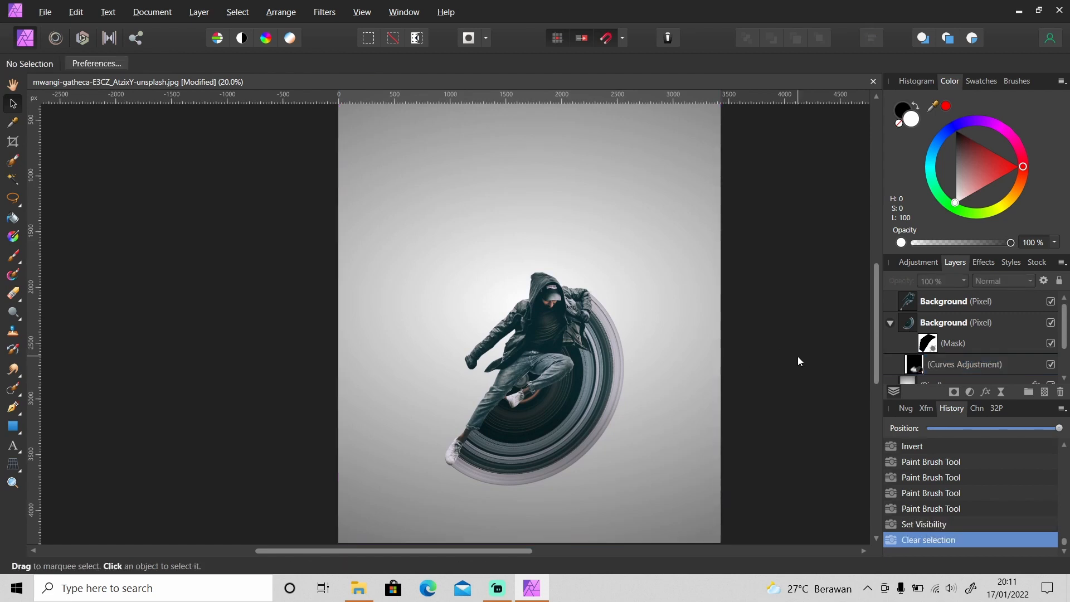